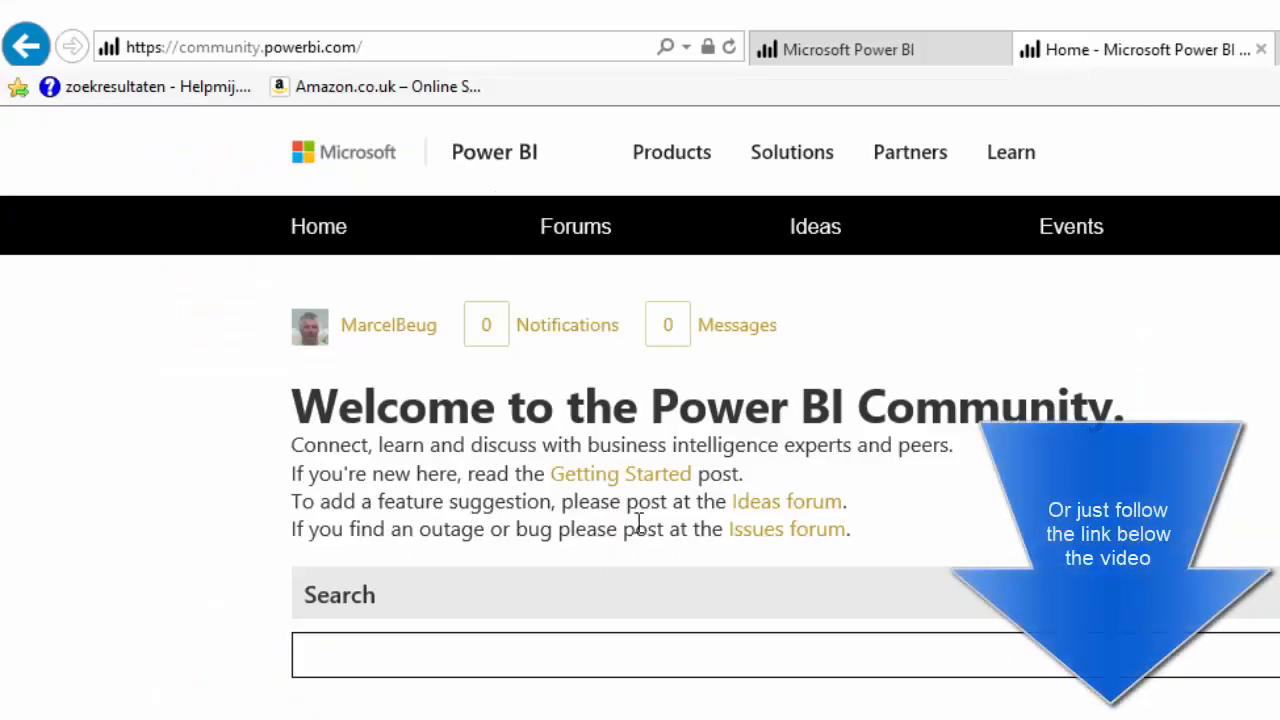
Step: Reach the Galleries section and show the Data Stories Gallery's Recently Posted tab
scroll("down", 3)
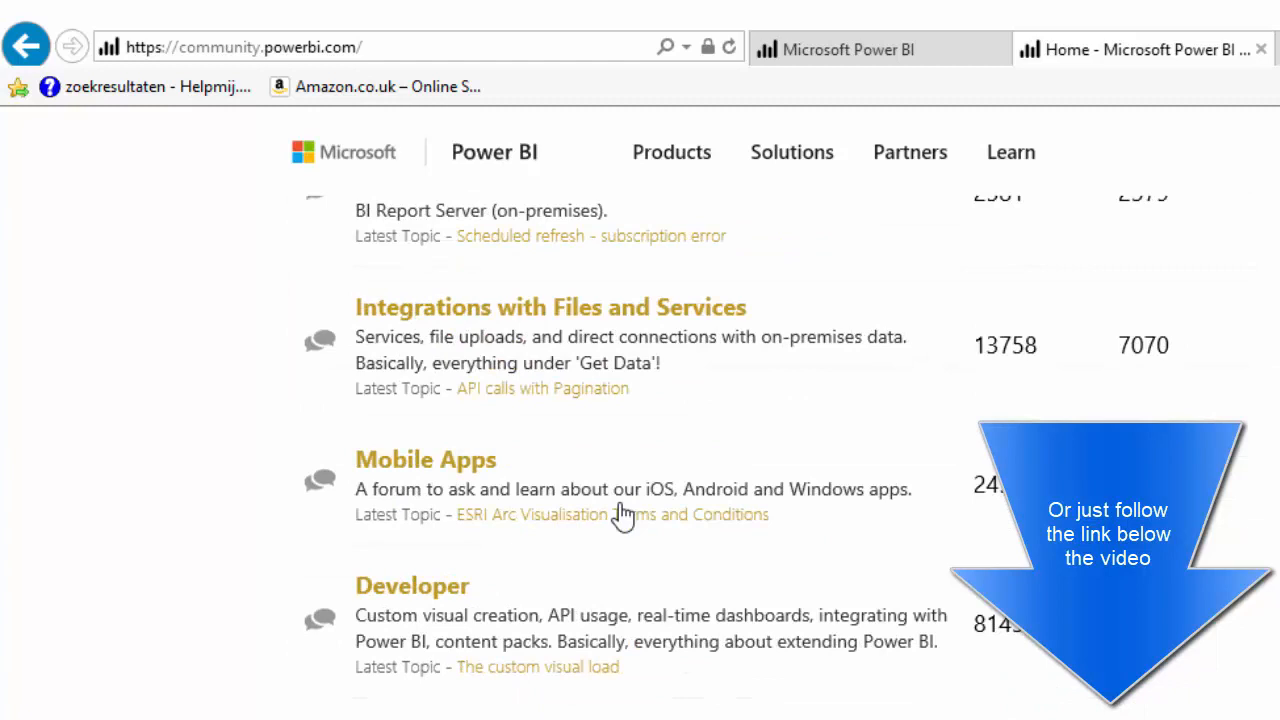
scroll("down", 3)
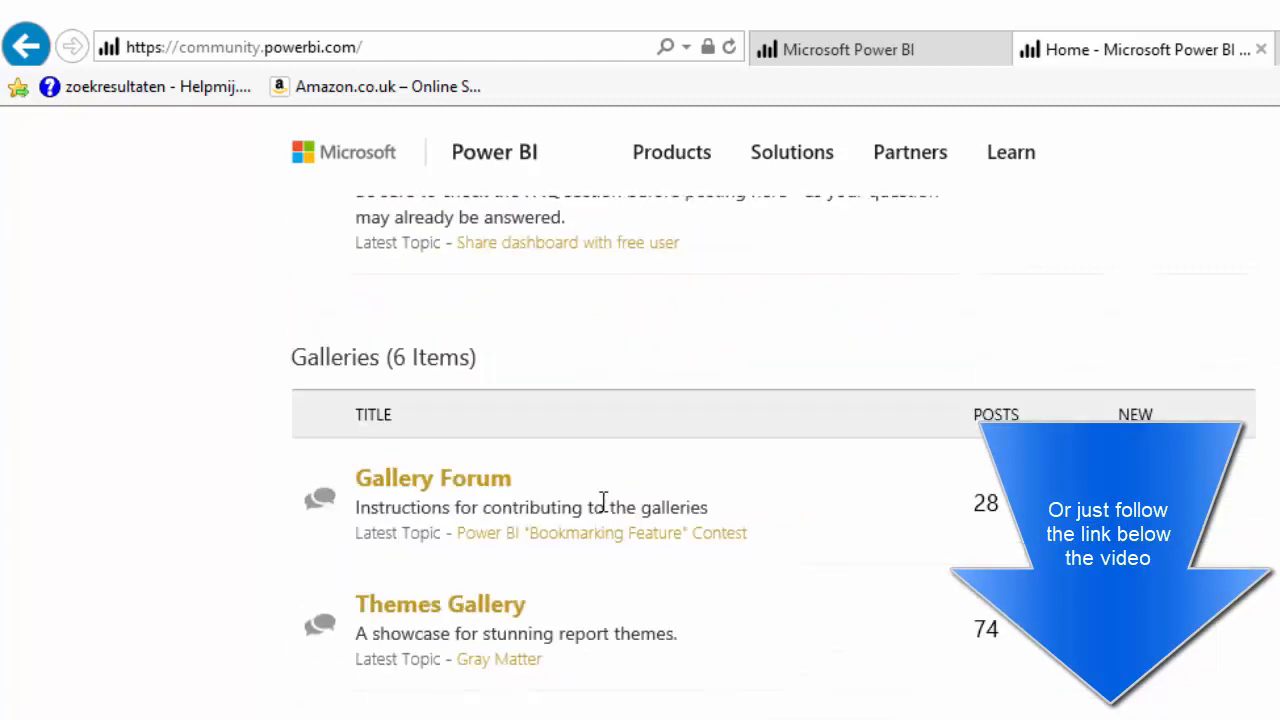
scroll("down", 3)
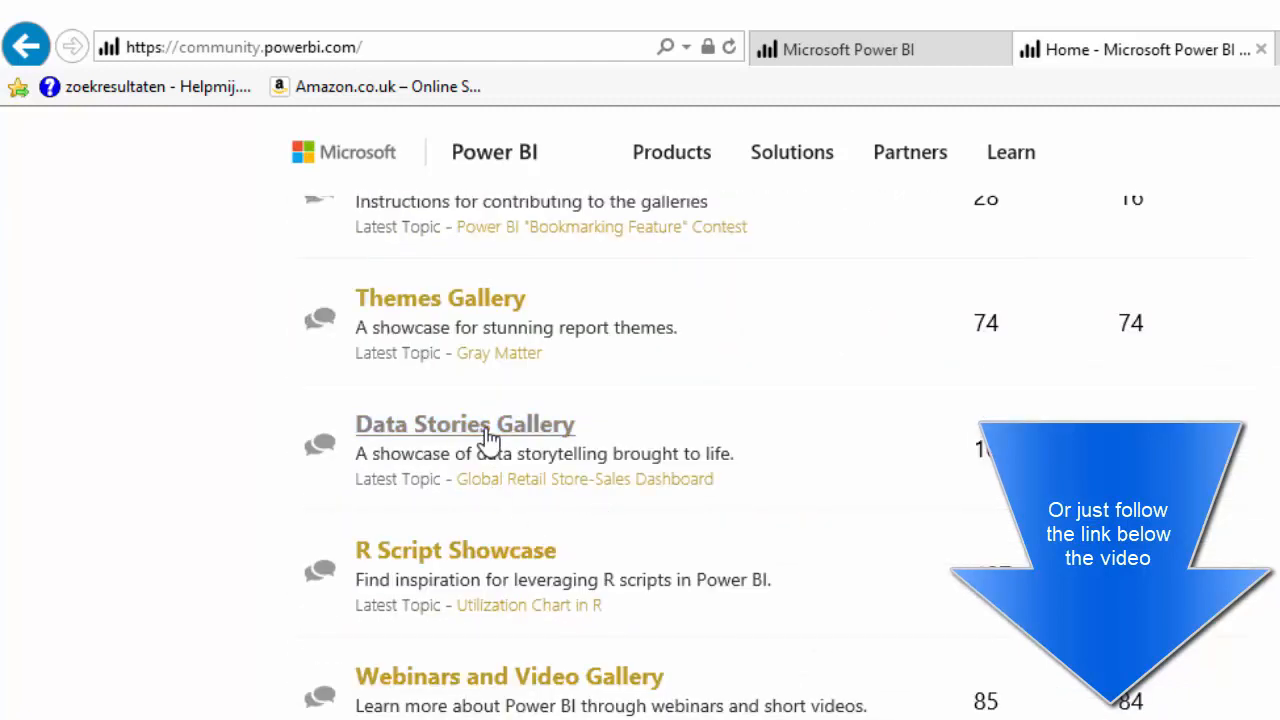
left_click(465, 424)
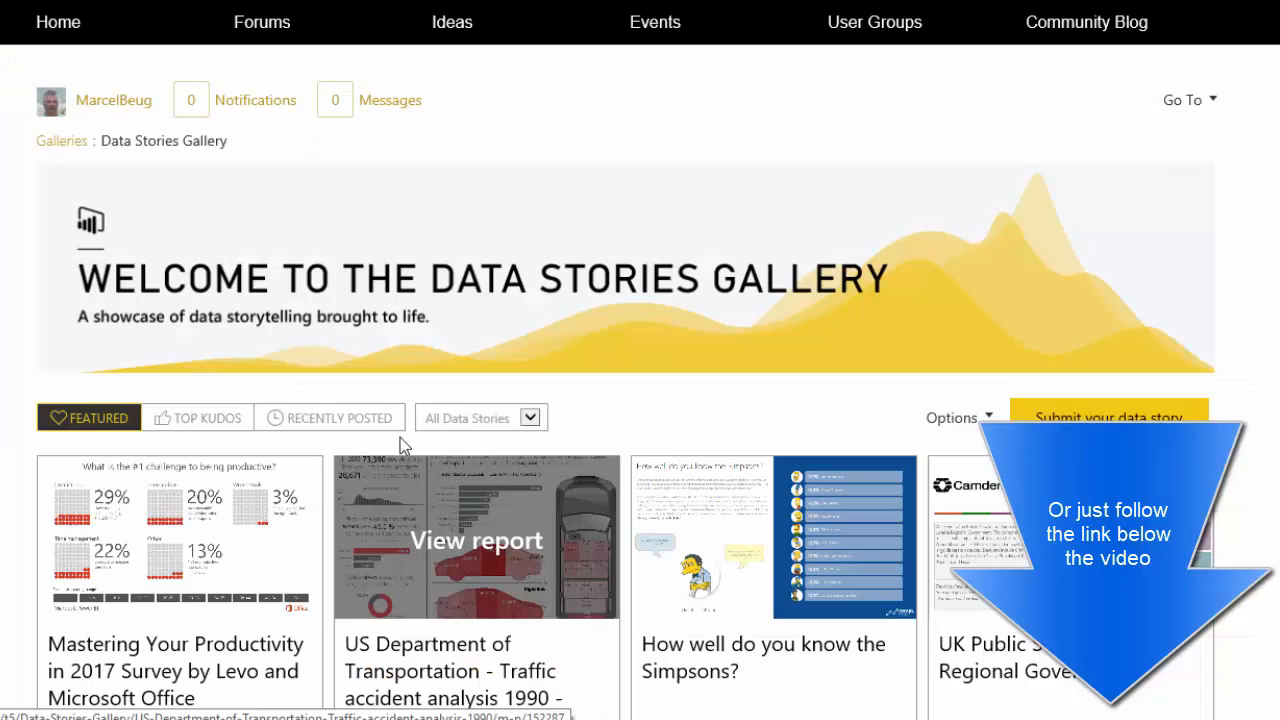
left_click(330, 417)
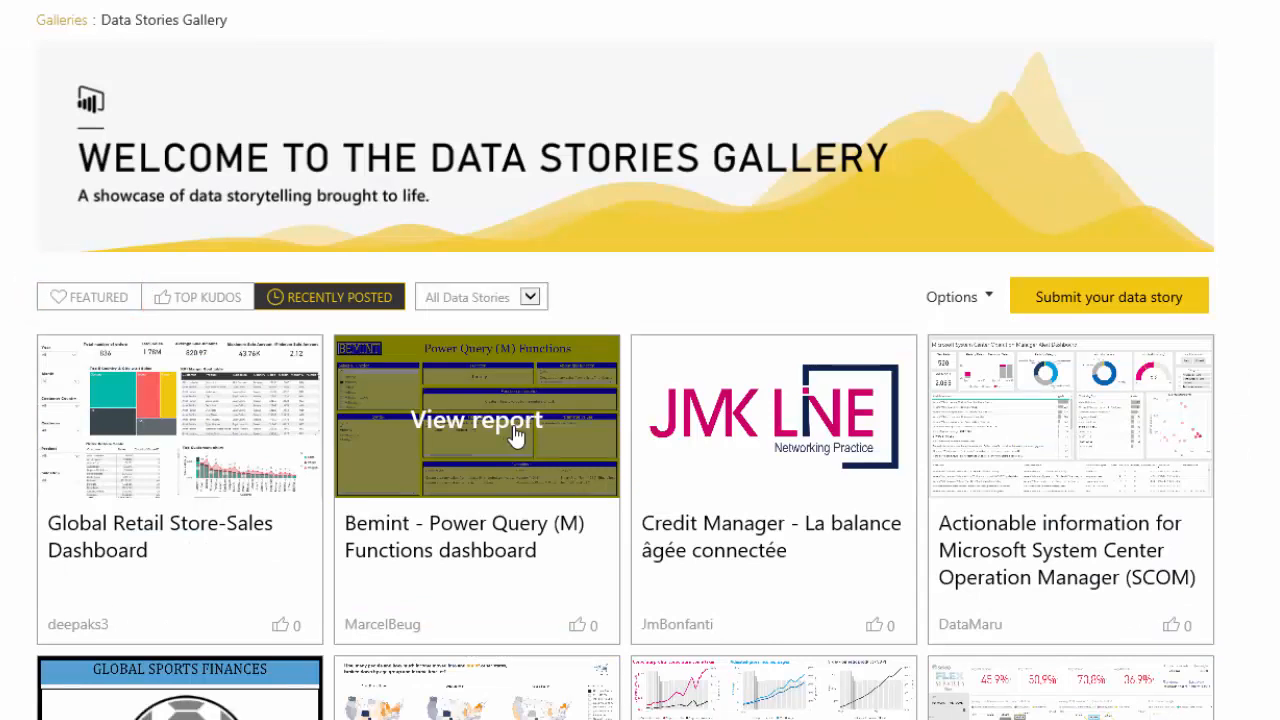
Step: View the Bemint Power Query (M) Functions report submission and browse its page
left_click(476, 419)
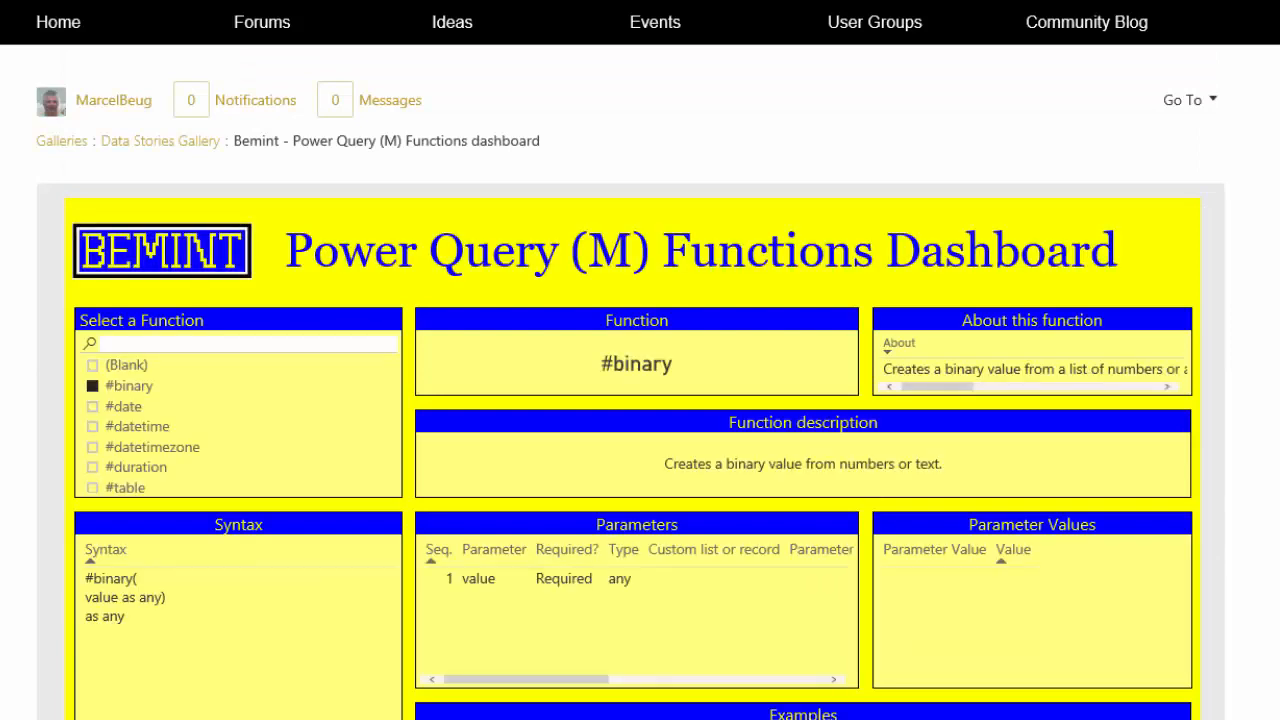
scroll("down", 3)
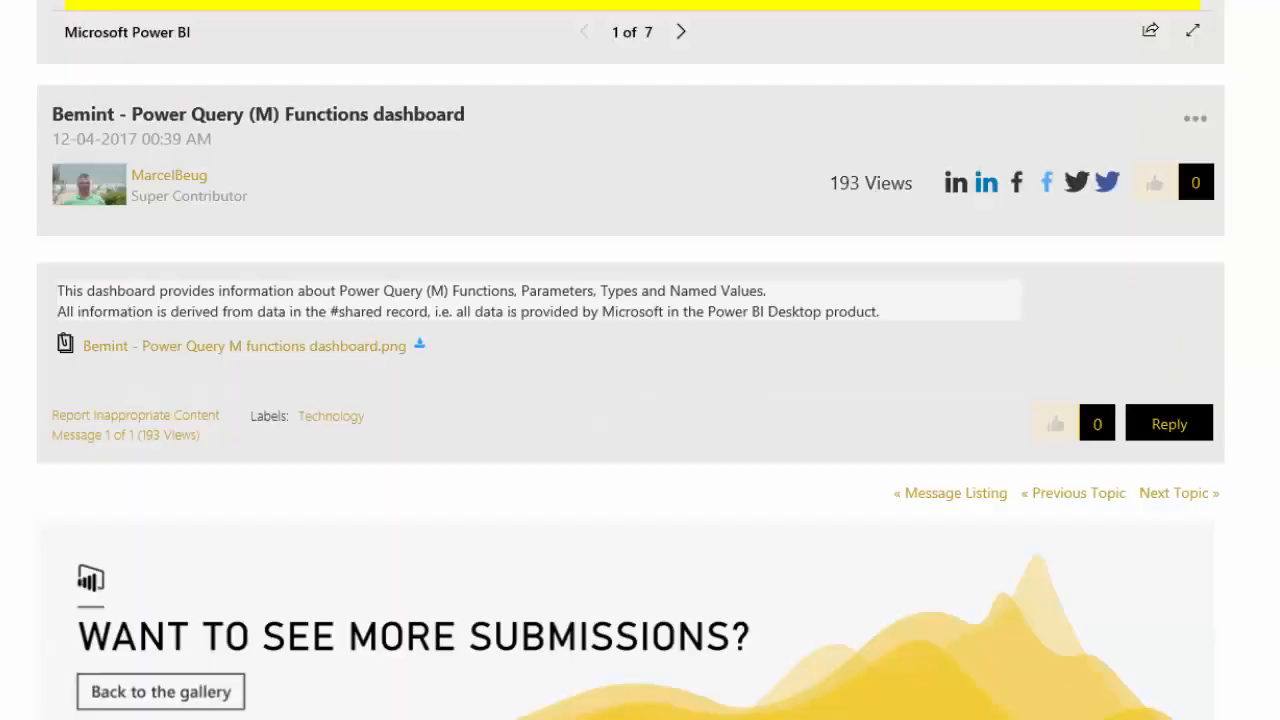
scroll("up", 3)
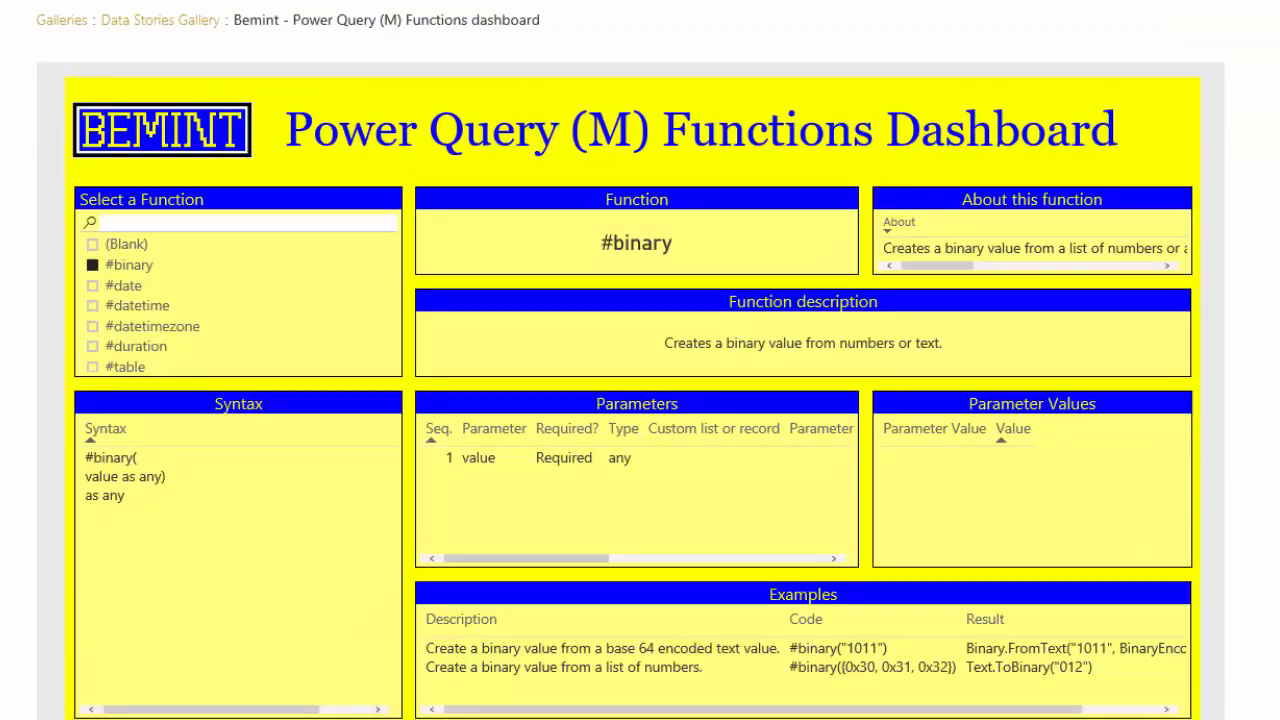
scroll("down", 3)
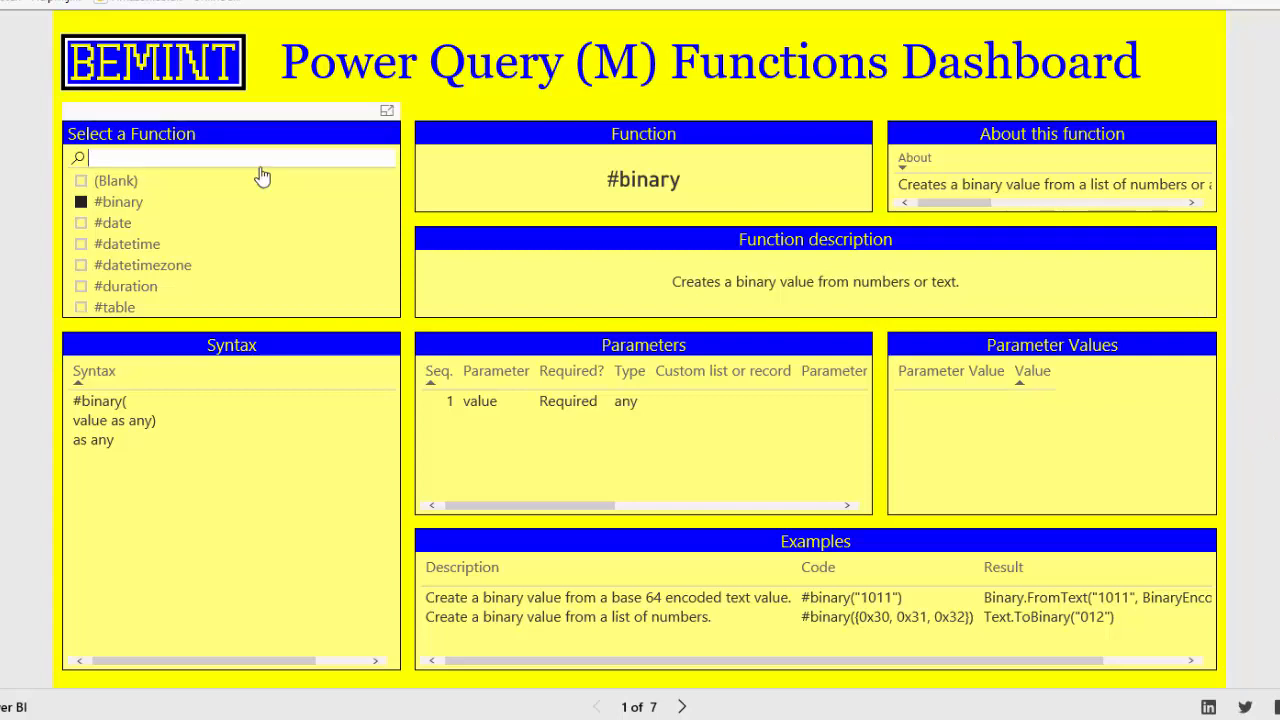
mouse_move(294, 182)
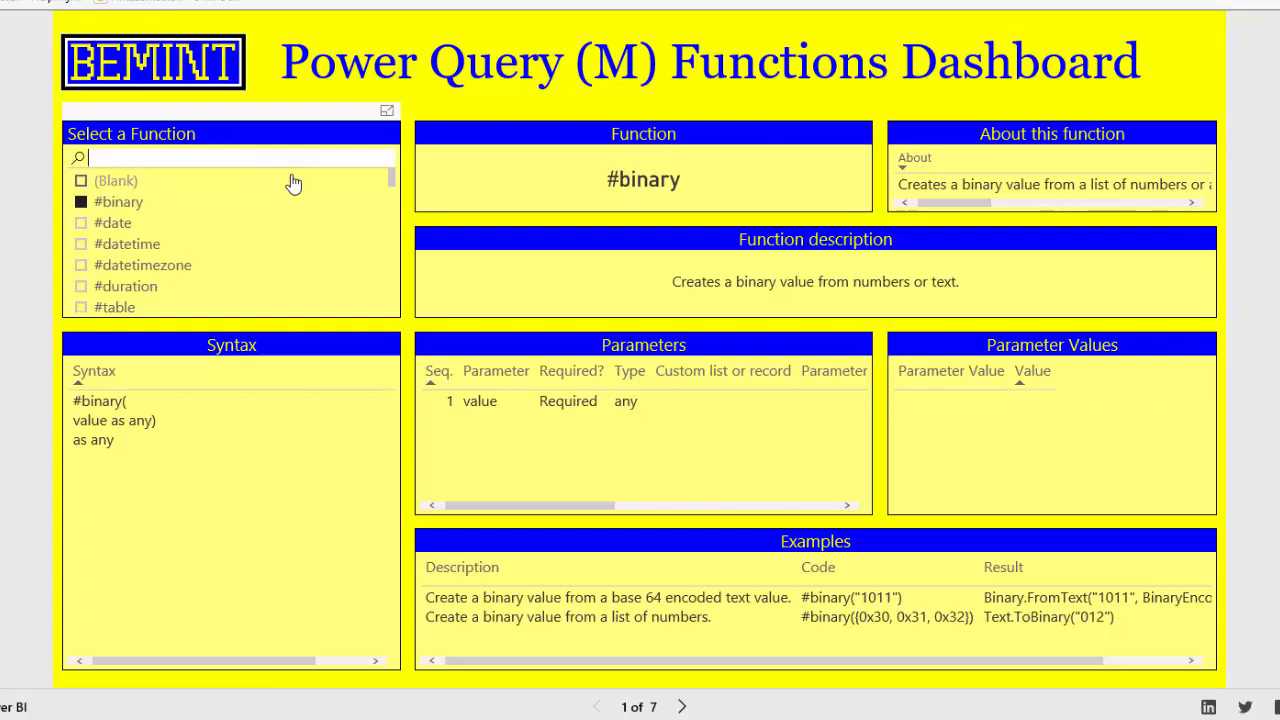
mouse_move(290, 185)
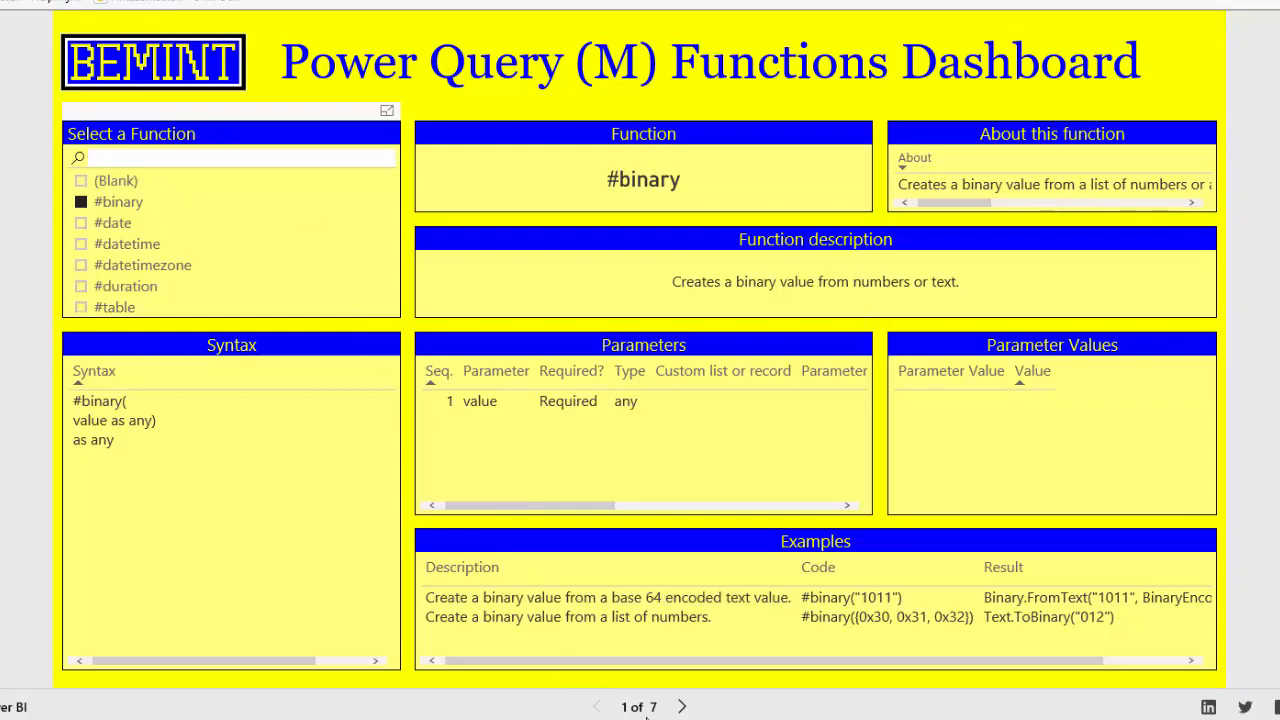
Step: List the report's seven pages from the '1 of 7' indicator, then dismiss the list
left_click(630, 705)
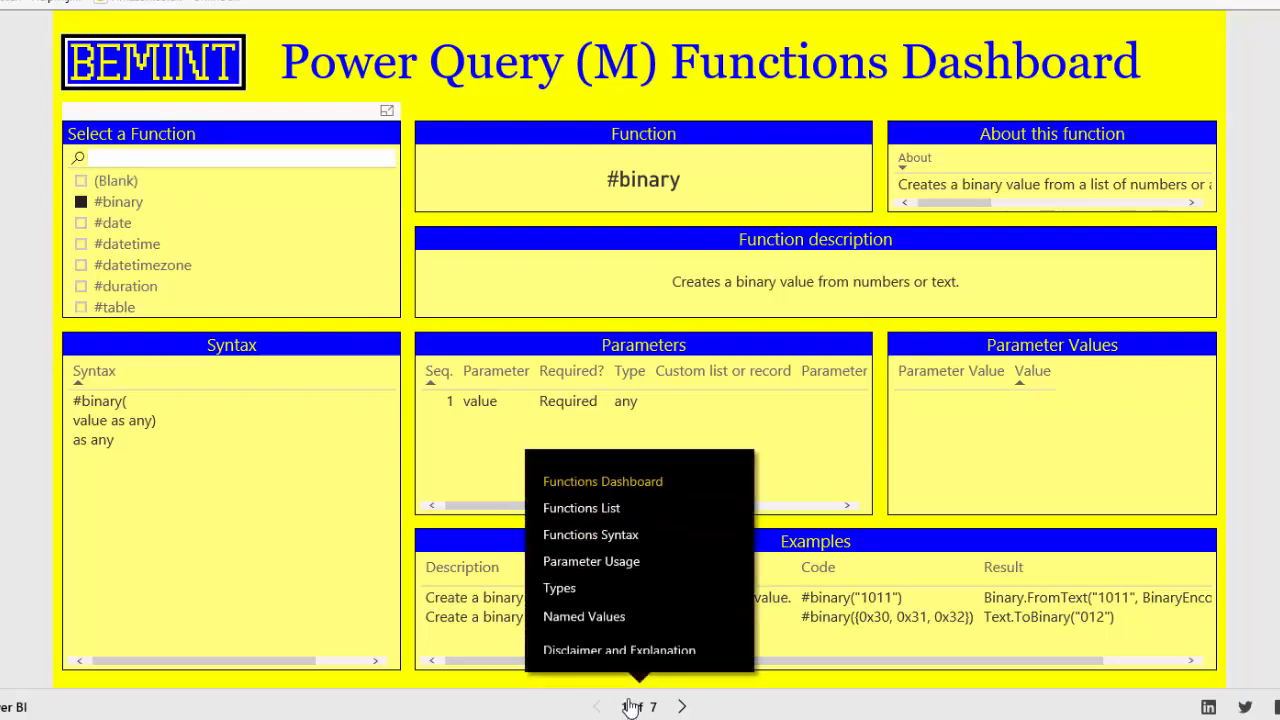
left_click(619, 650)
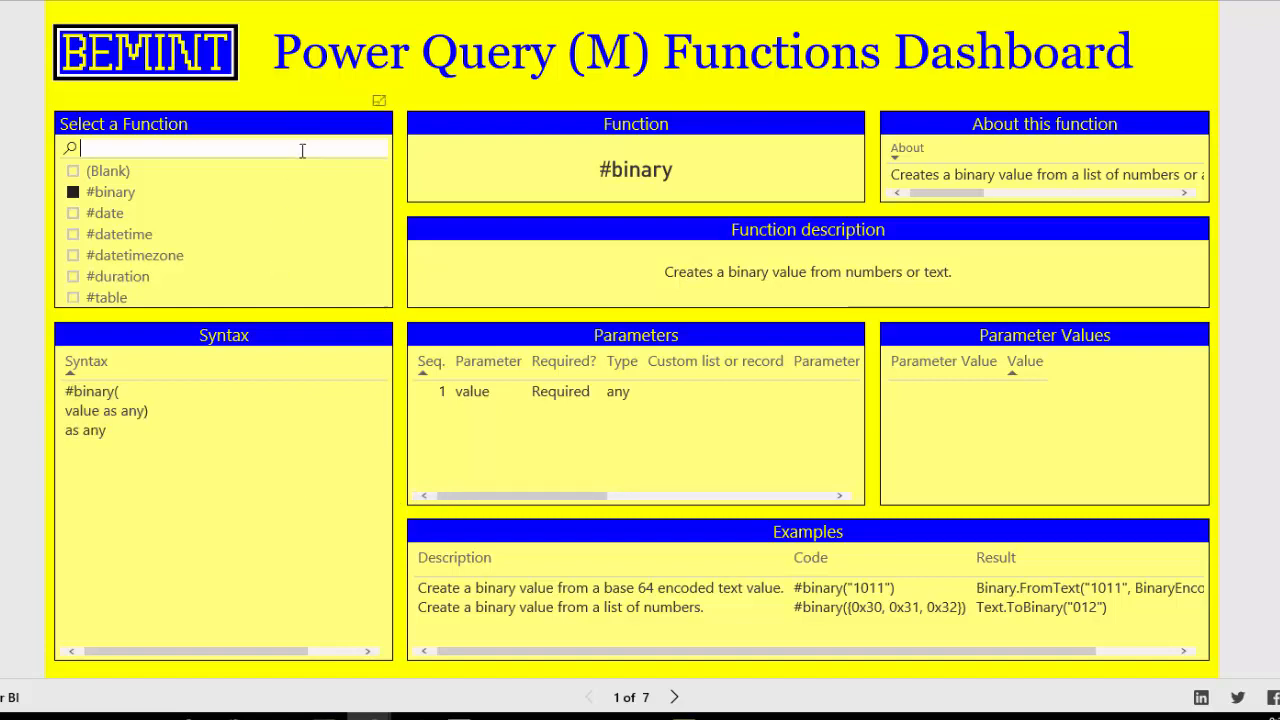
Step: Filter the Select a Function slicer by 'week' and choose Date.EndOfWeek
type("w")
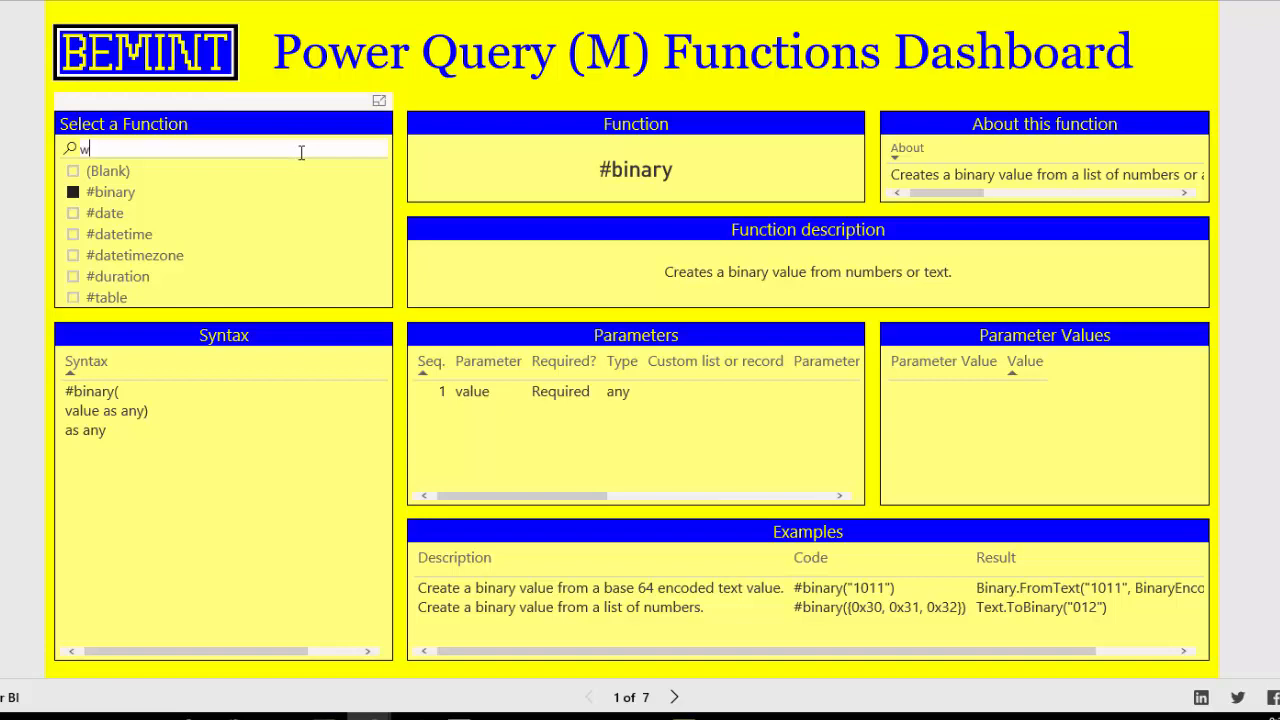
type("eek")
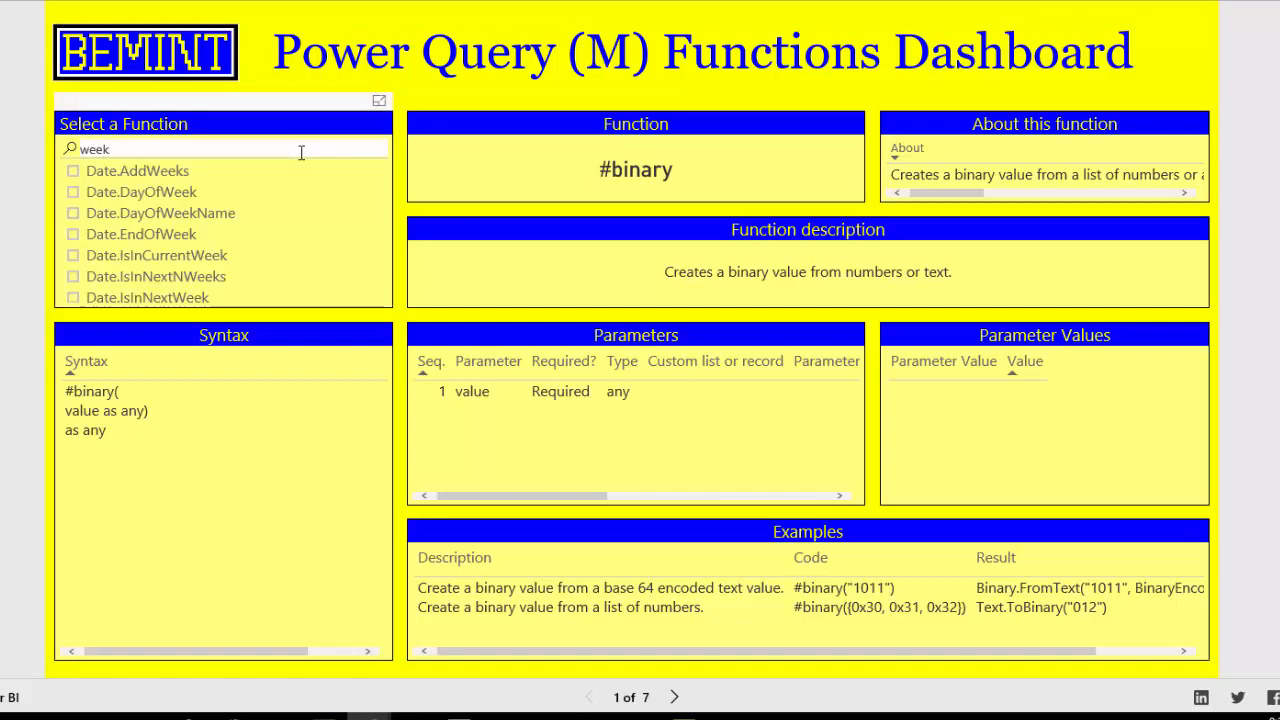
mouse_move(133, 248)
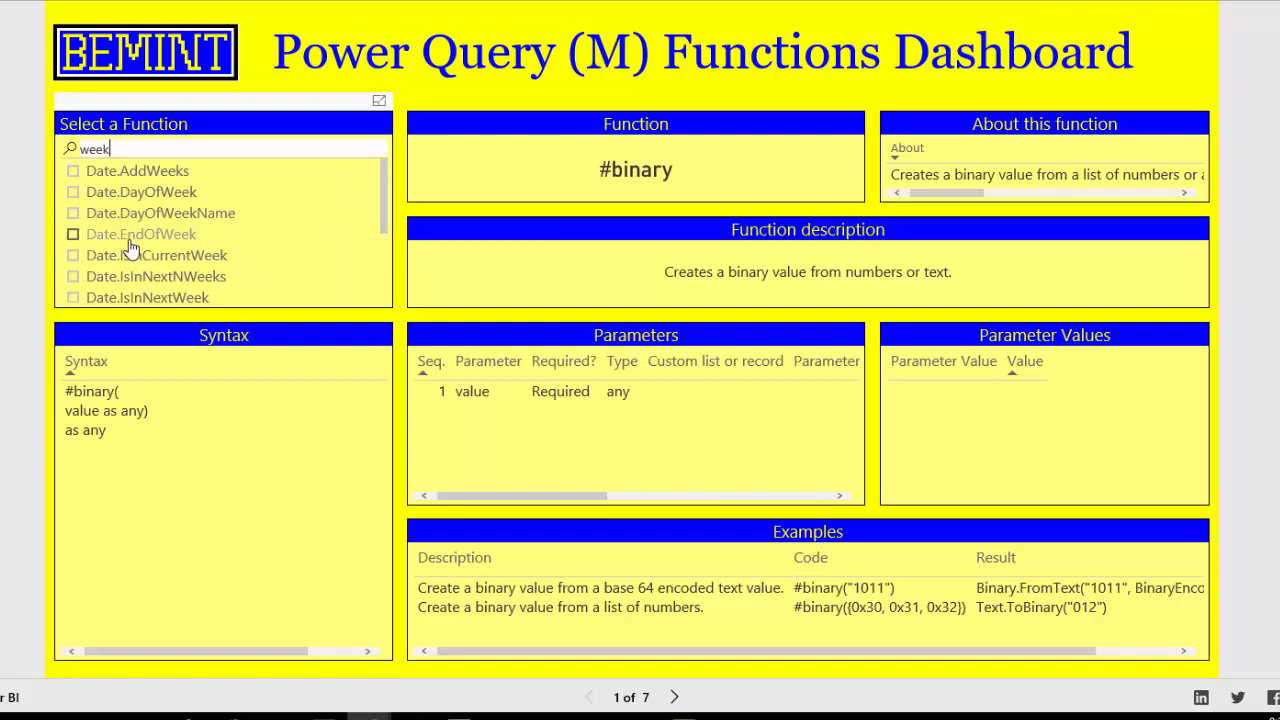
left_click(73, 233)
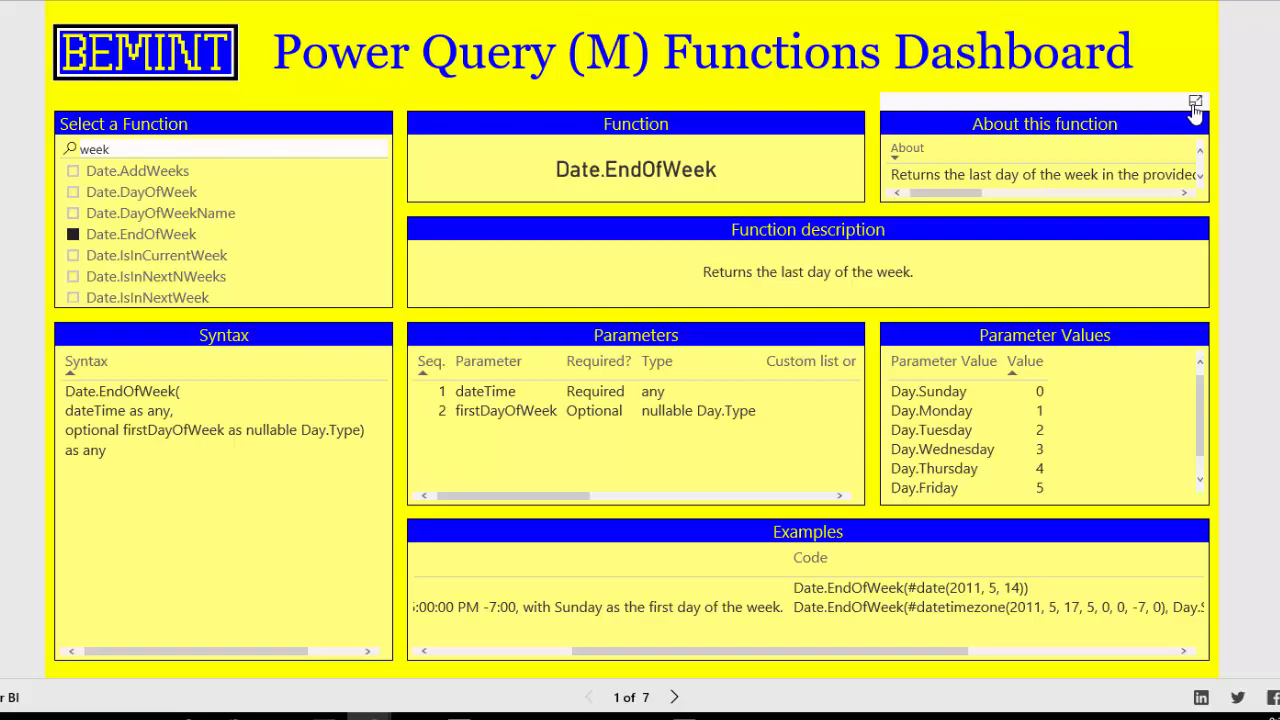
Step: Read Date.EndOfWeek's About text in Focus mode, then search '.select' and choose Text.Select
left_click(1194, 103)
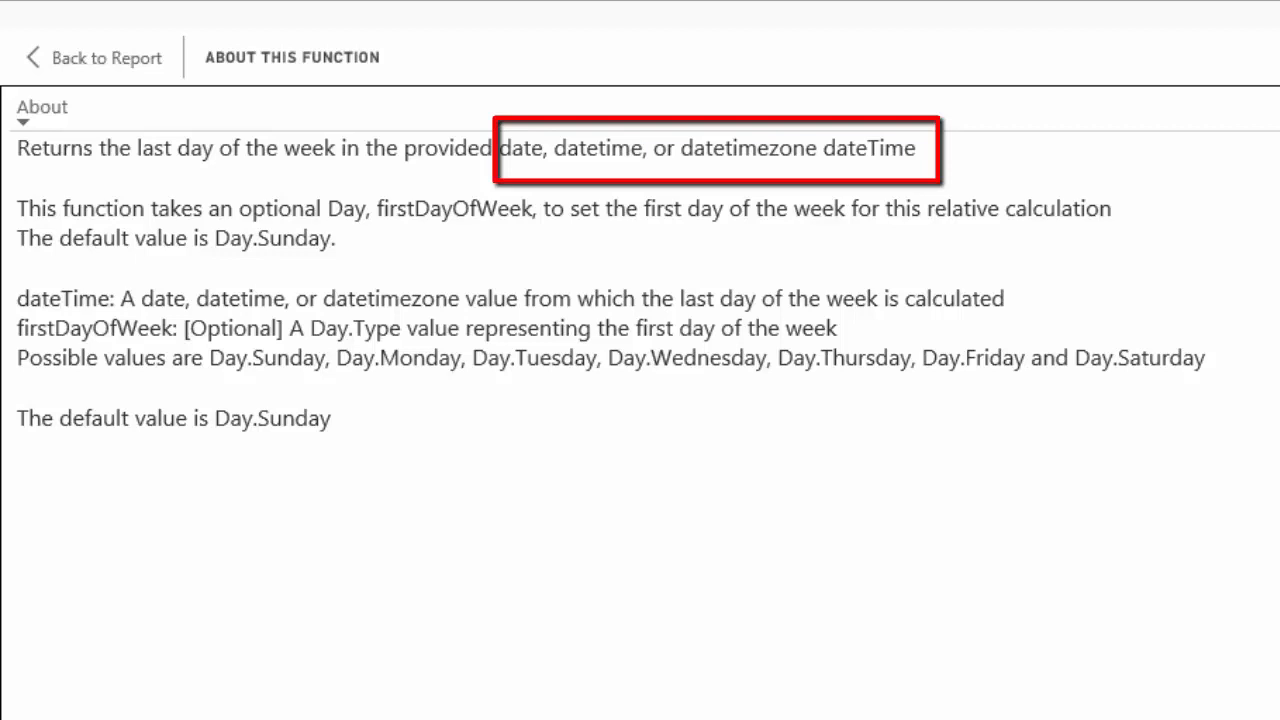
left_click(92, 57)
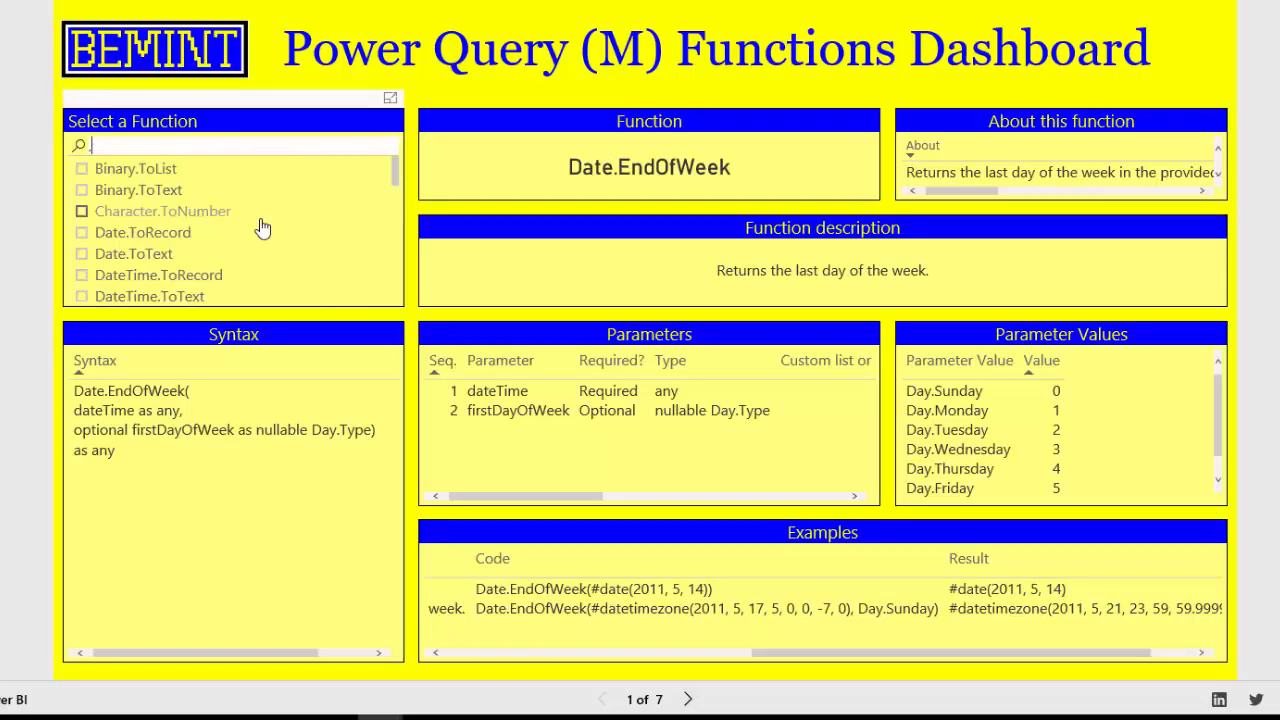
type(".select")
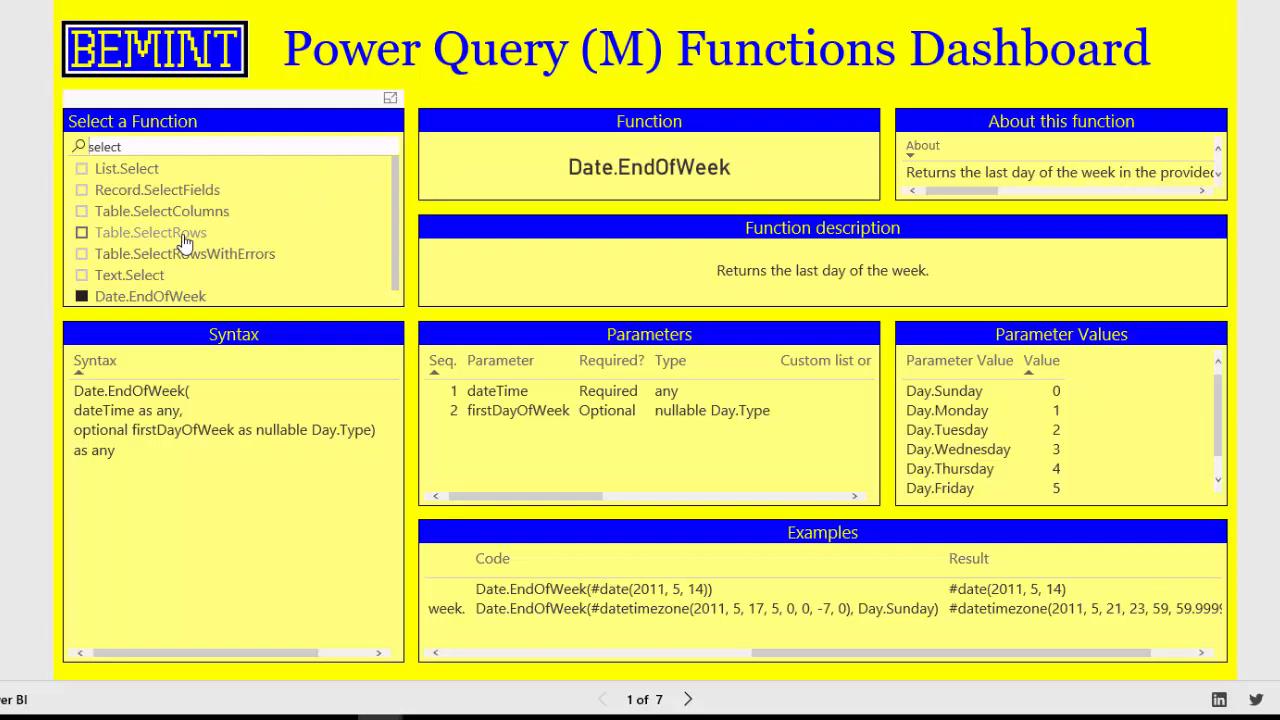
mouse_move(150, 280)
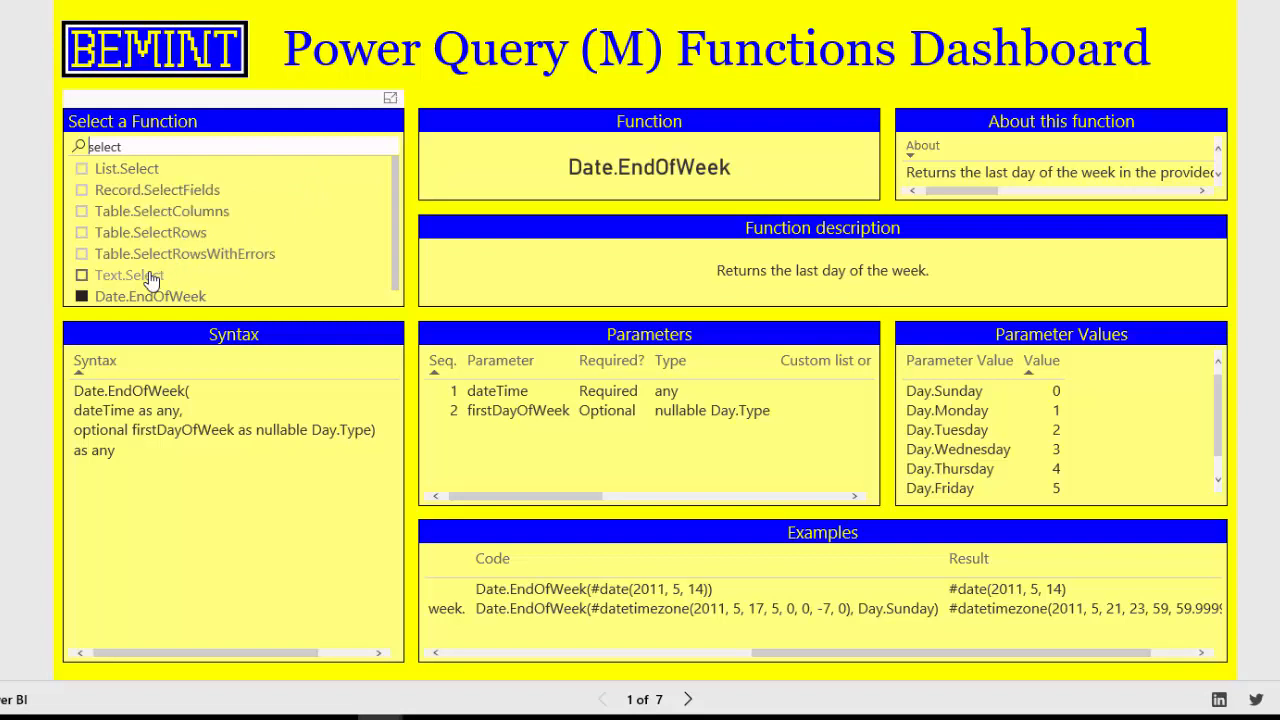
left_click(127, 275)
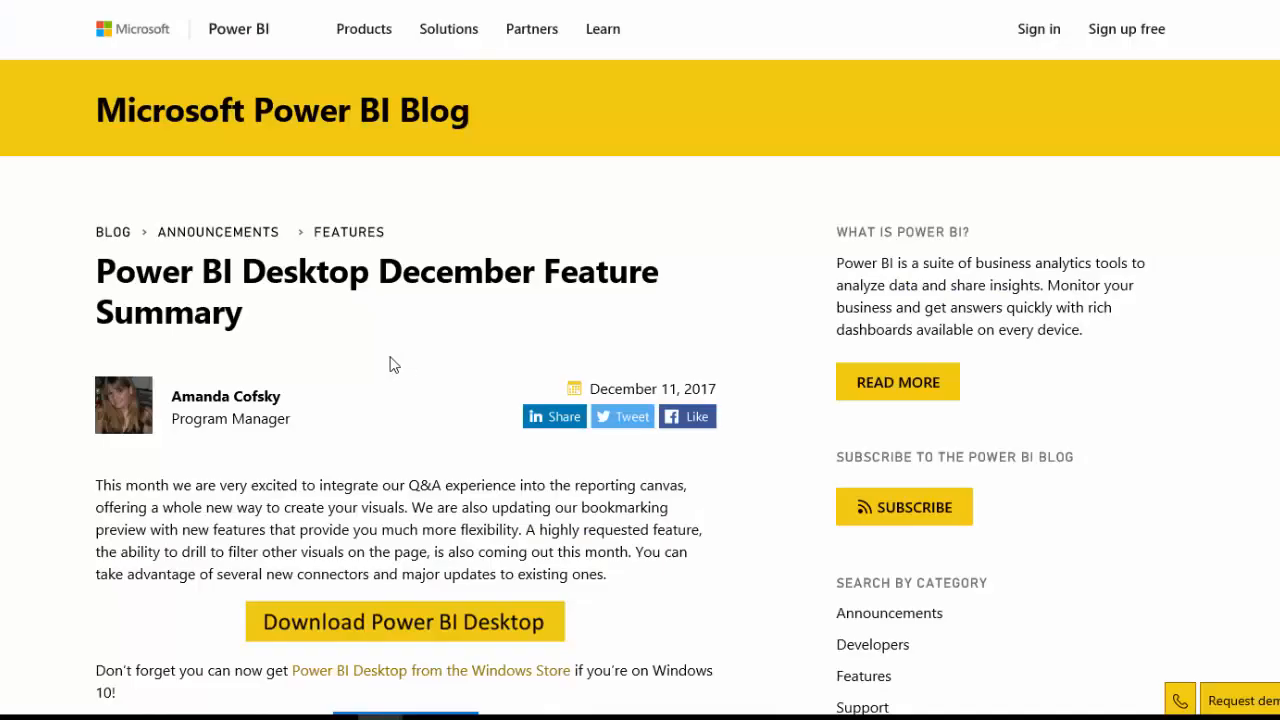
mouse_move(383, 347)
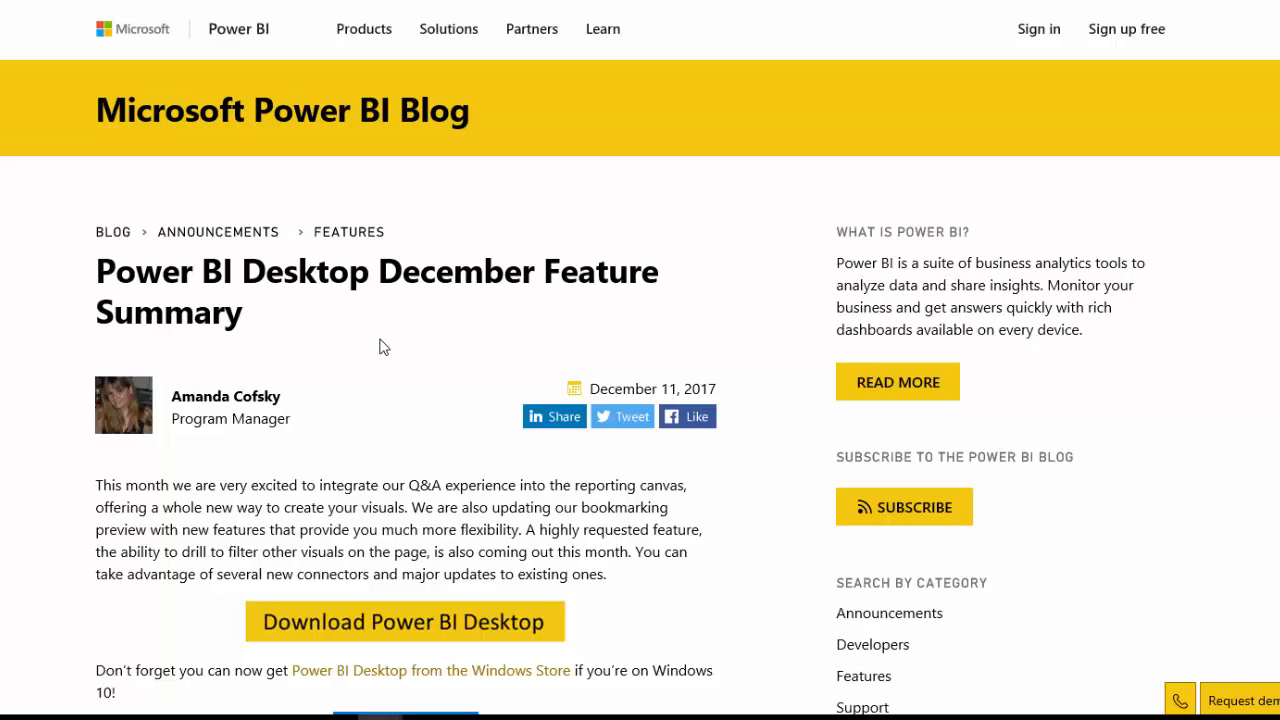
Step: Scroll through the December 2017 Power BI Desktop update post and back up
scroll("down", 3)
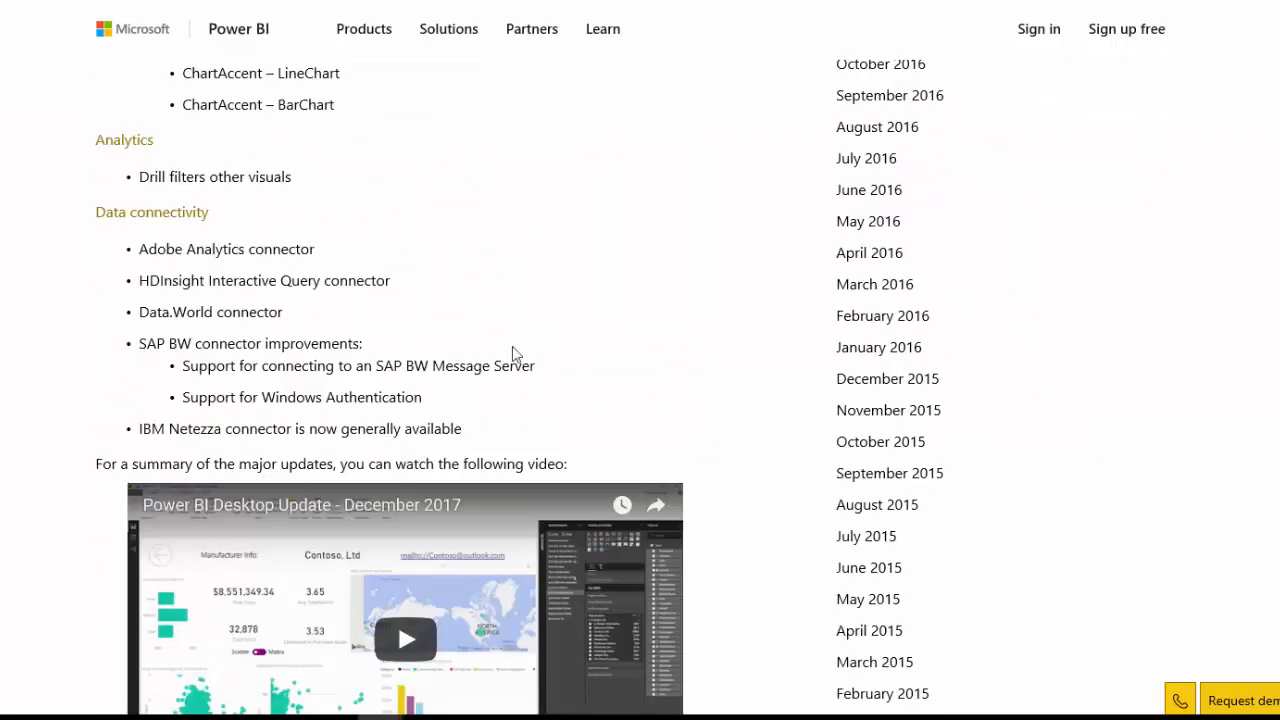
mouse_move(570, 358)
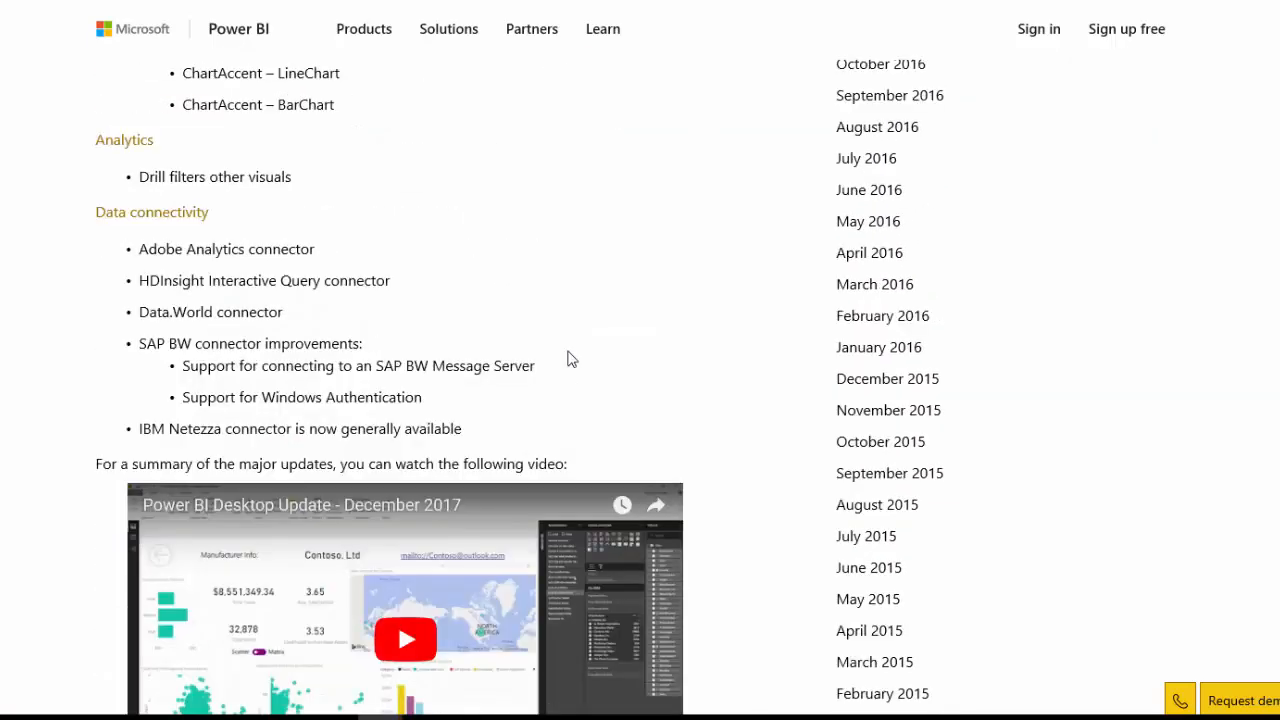
scroll("up", 3)
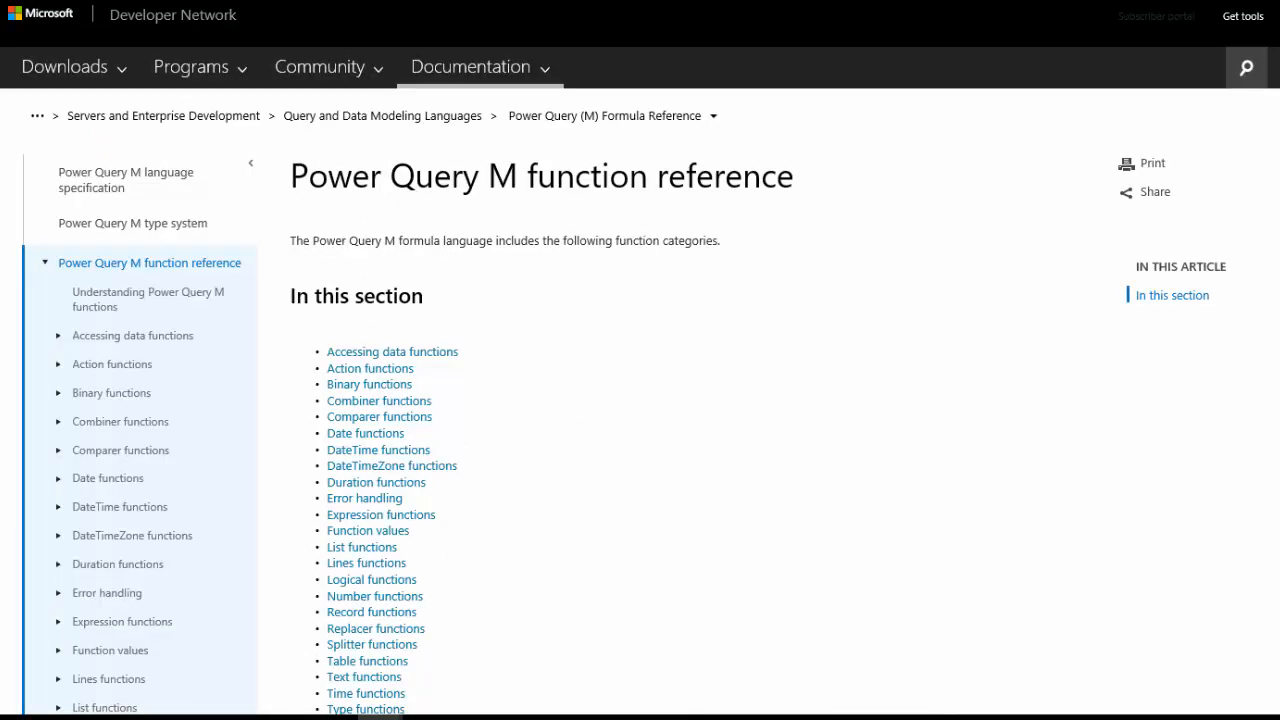
mouse_move(850, 484)
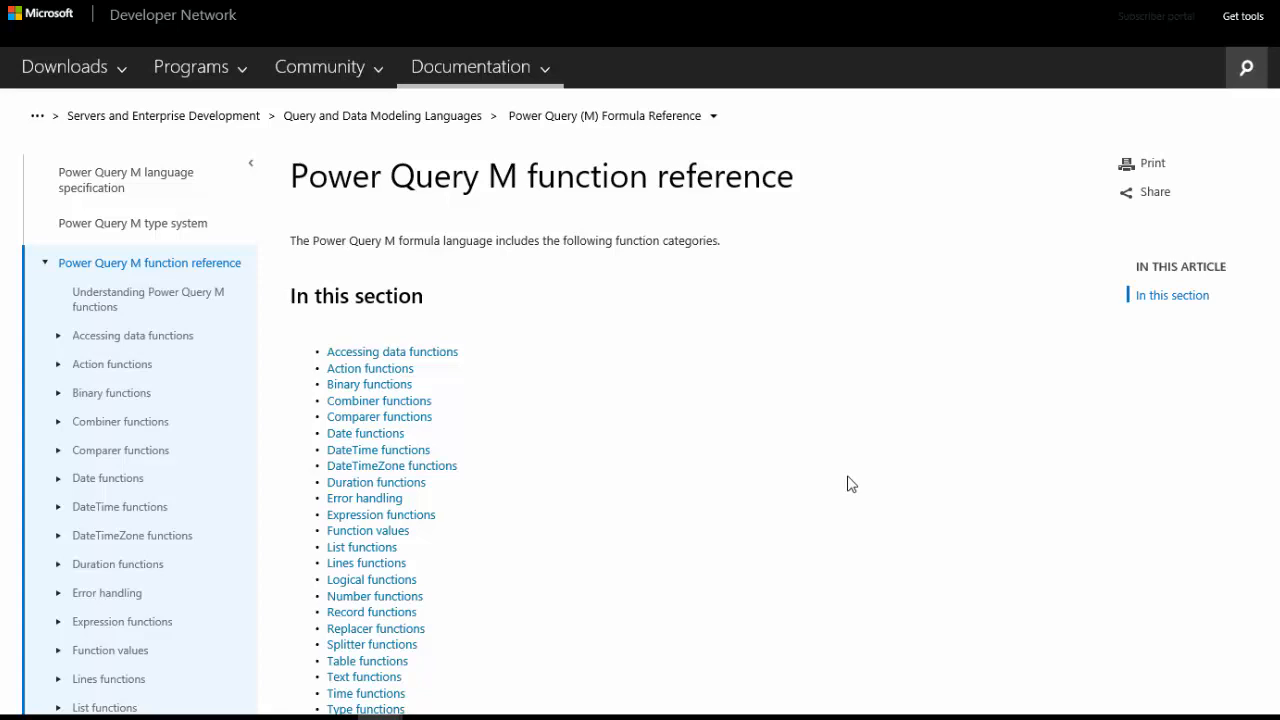
Step: Scroll the MSDN Power Query M function reference category list
scroll("down", 3)
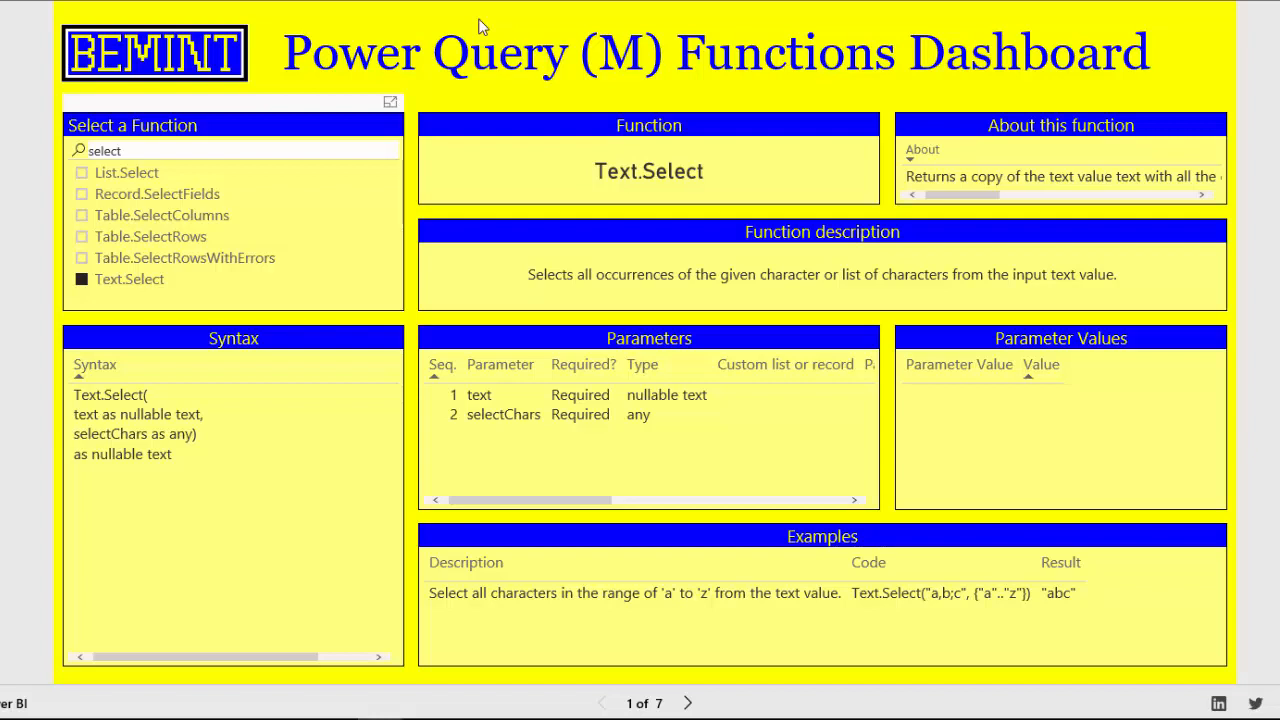
Step: Replace the slicer search term with 'sql' to list SQL functions
triple_click(104, 150)
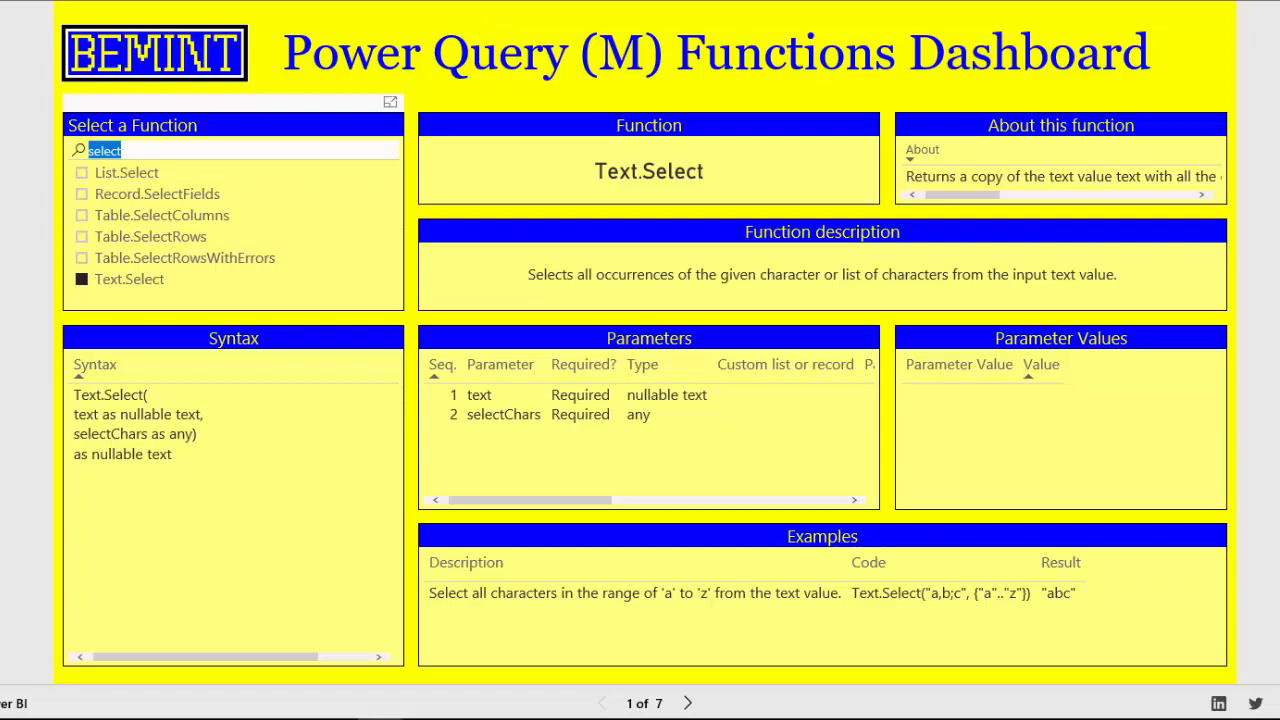
type("sql")
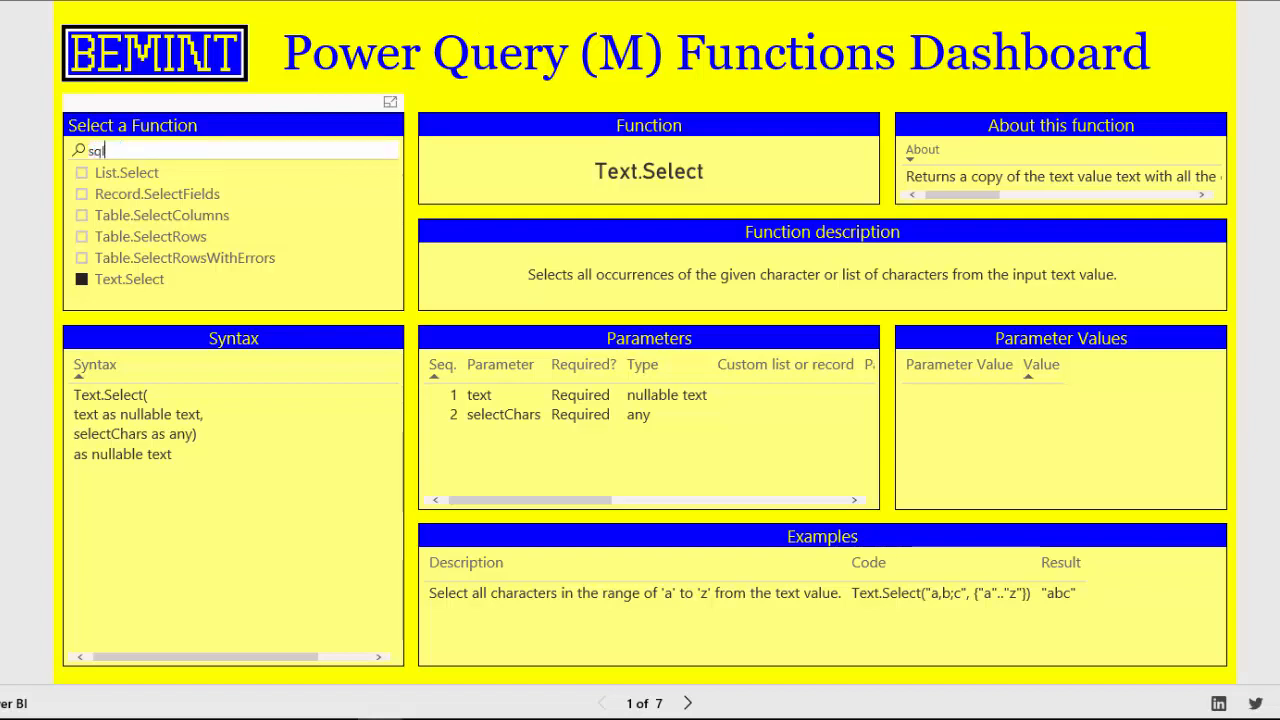
type("l")
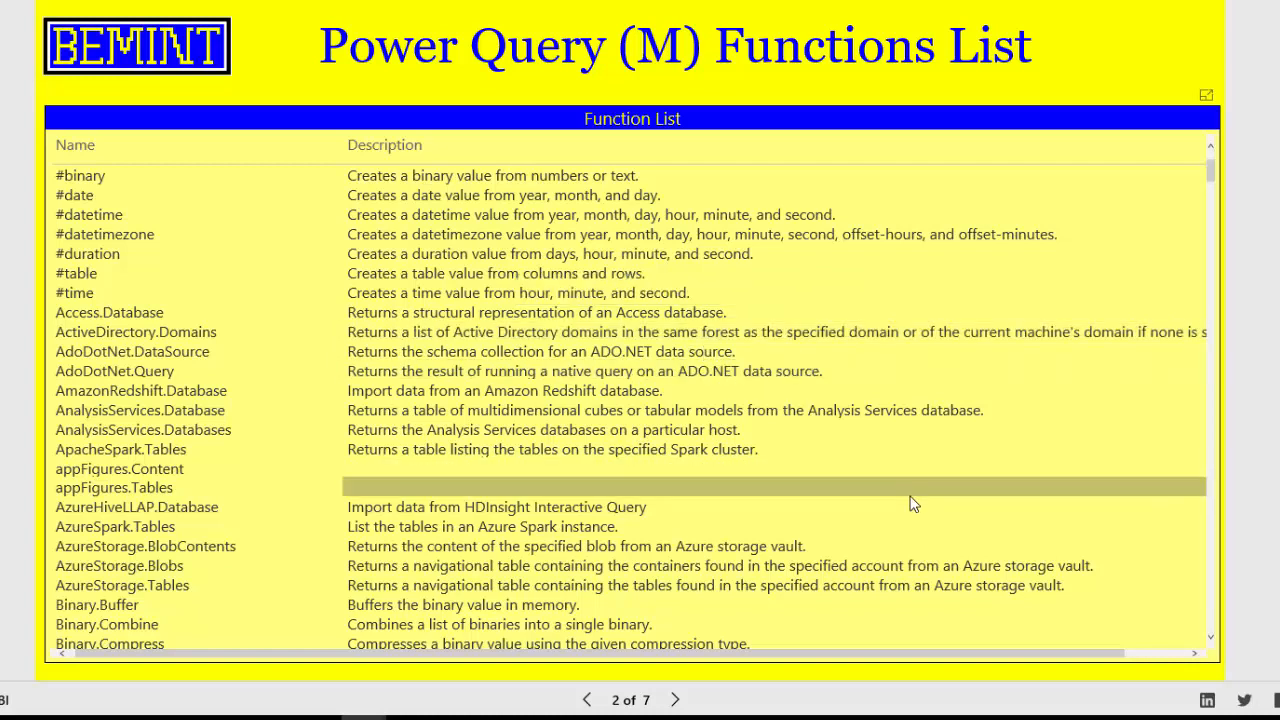
Step: Browse the Function List table down past the Binary entries and back to #binary
scroll("down", 3)
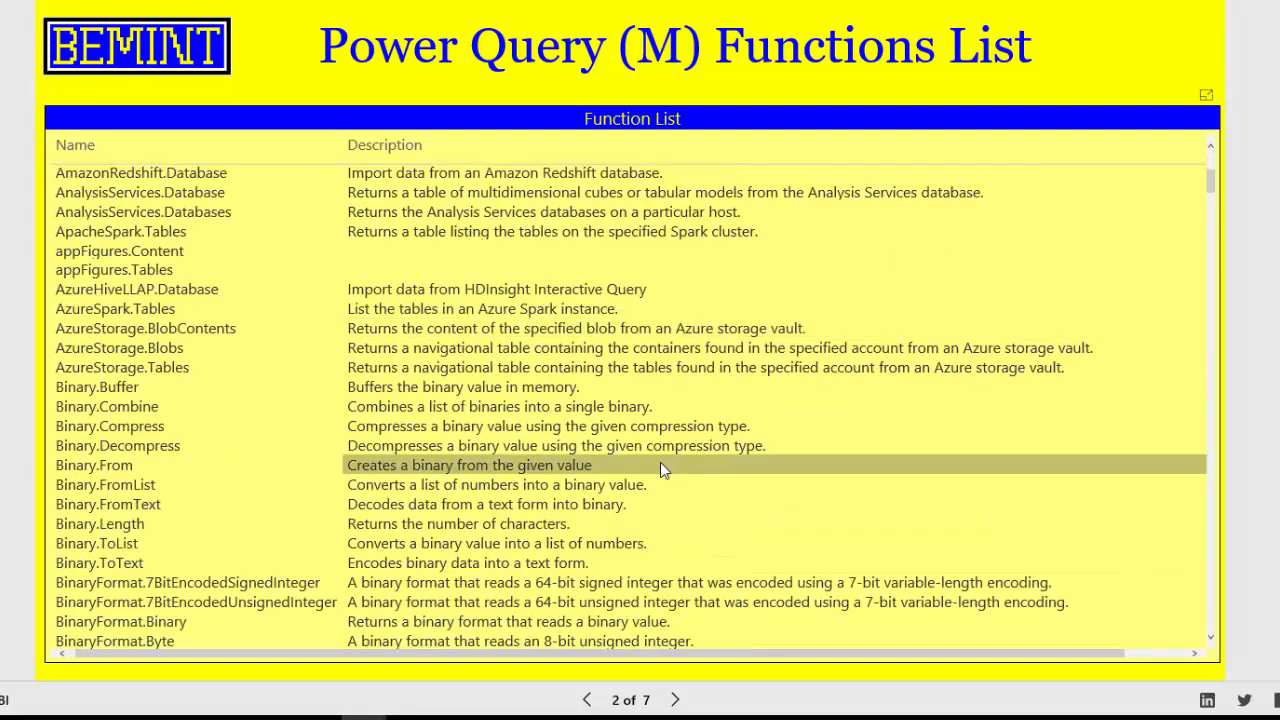
scroll("up", 3)
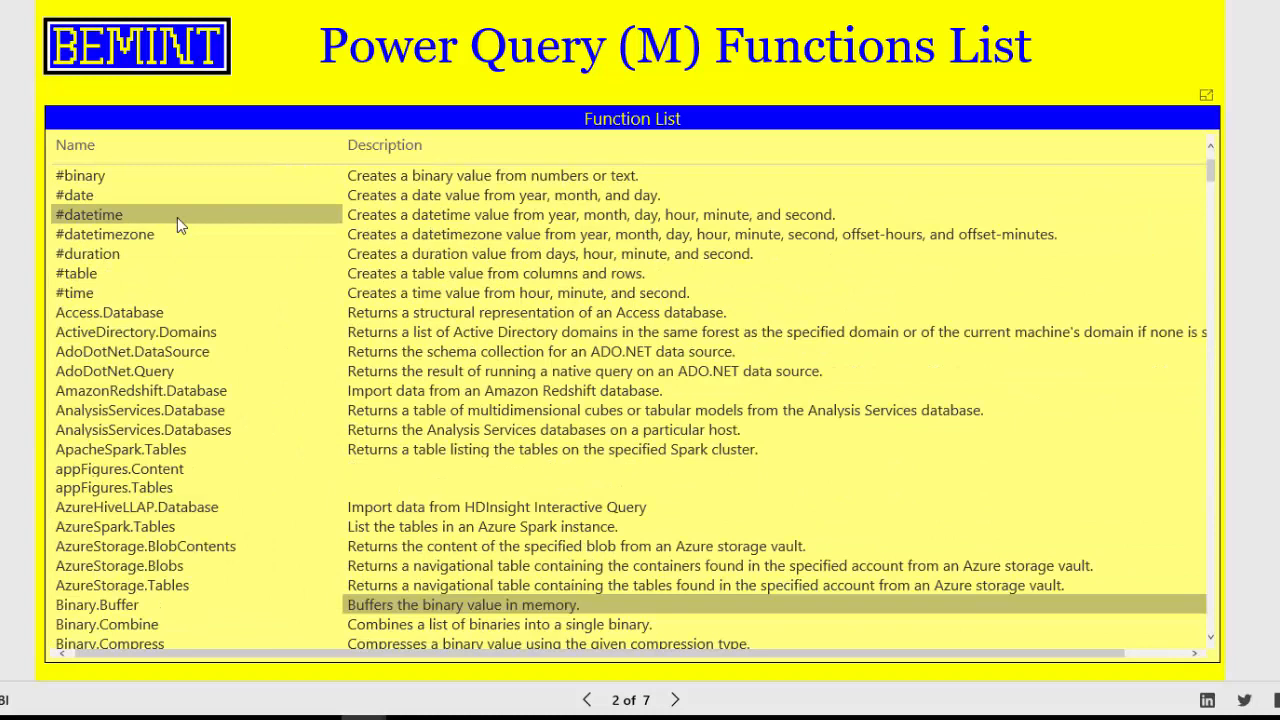
mouse_move(130, 240)
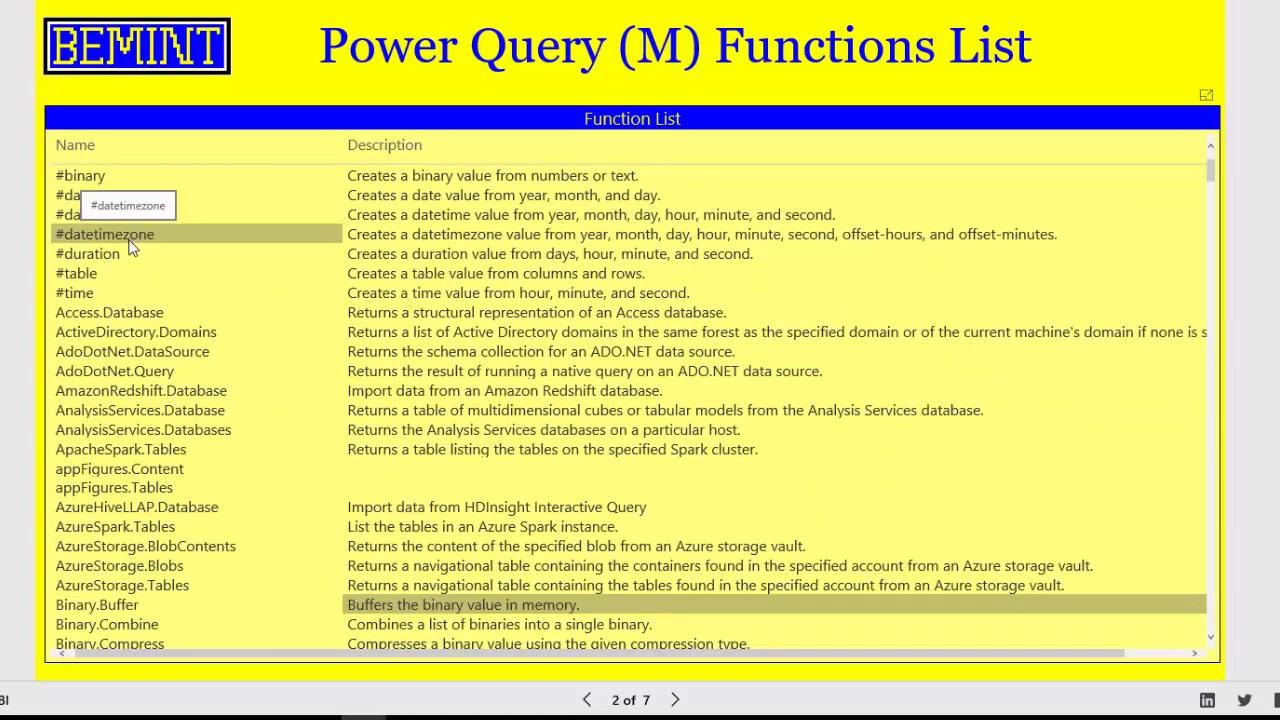
Step: Drill through from the #datetimezone row to its Functions Dashboard details
right_click(105, 233)
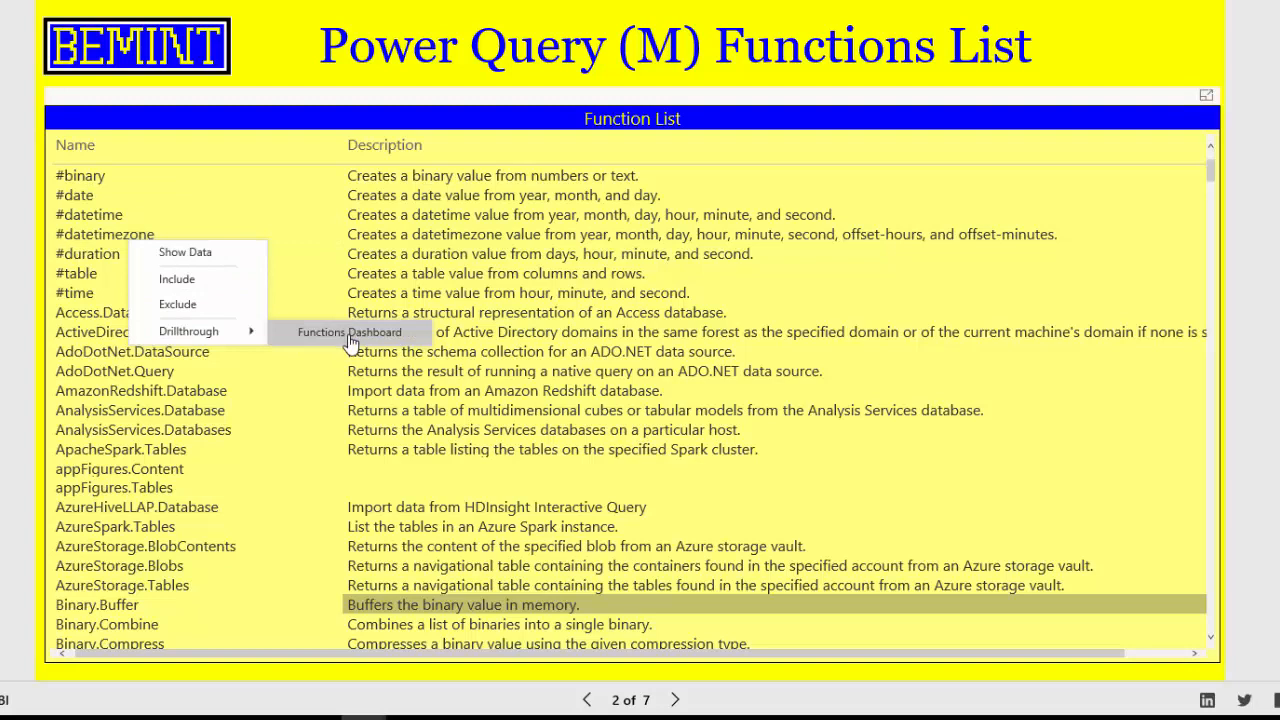
left_click(349, 332)
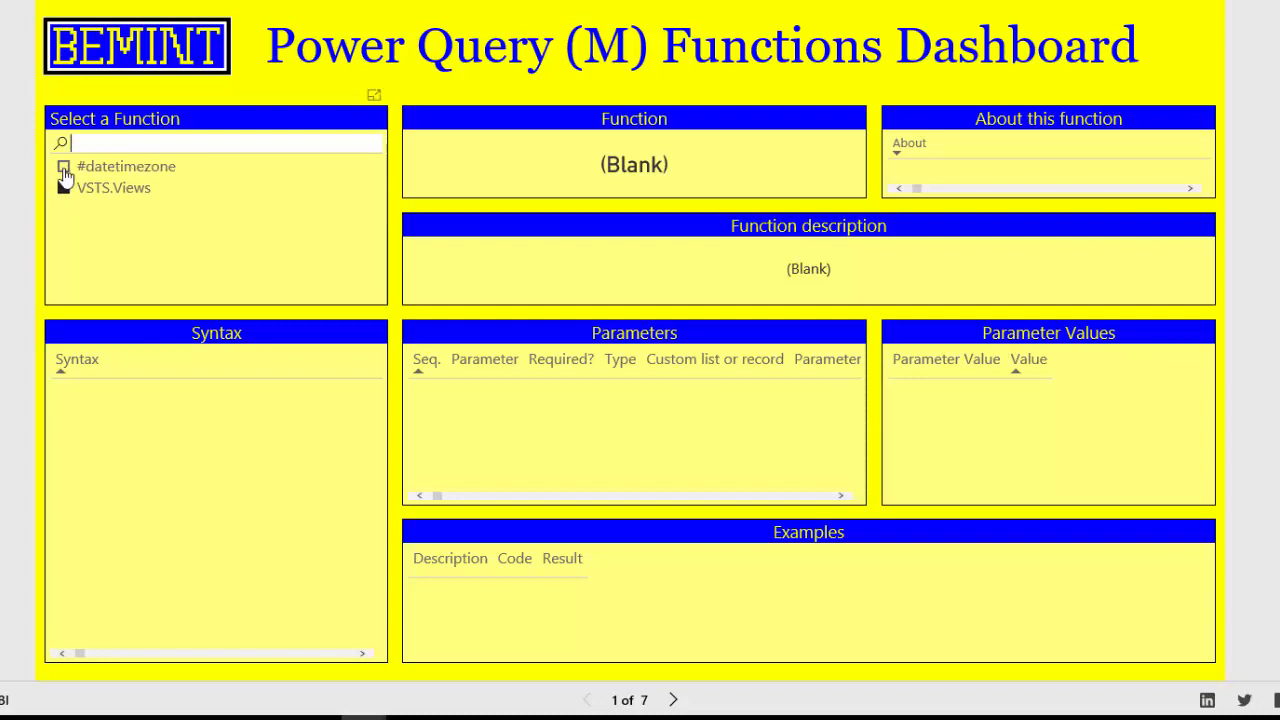
left_click(126, 166)
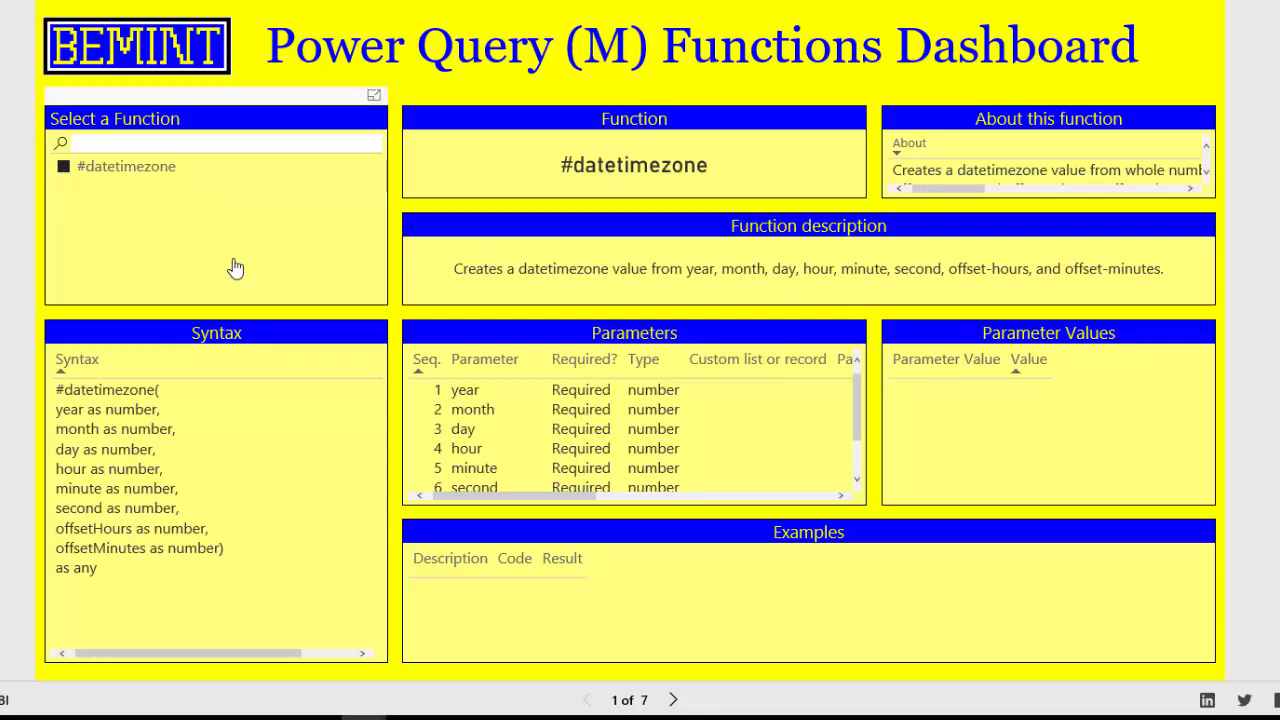
mouse_move(207, 205)
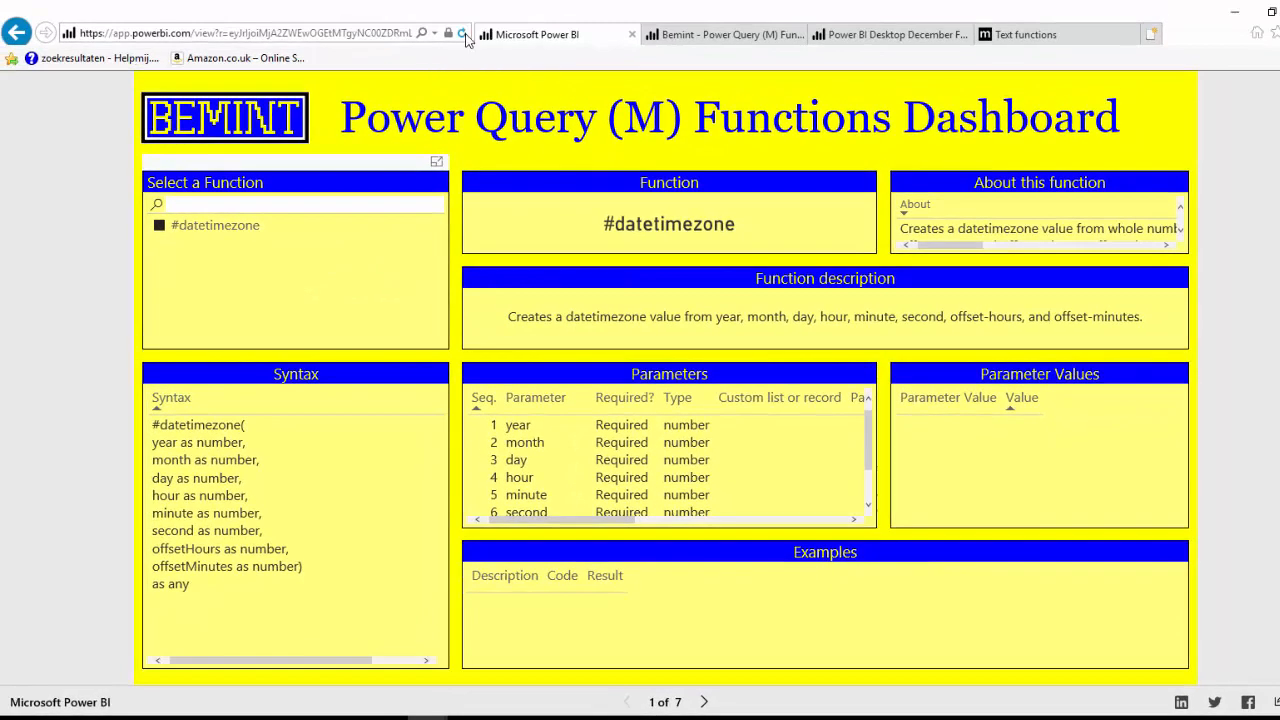
Step: Reload the report in the browser so the dashboard resets to #binary
left_click(461, 33)
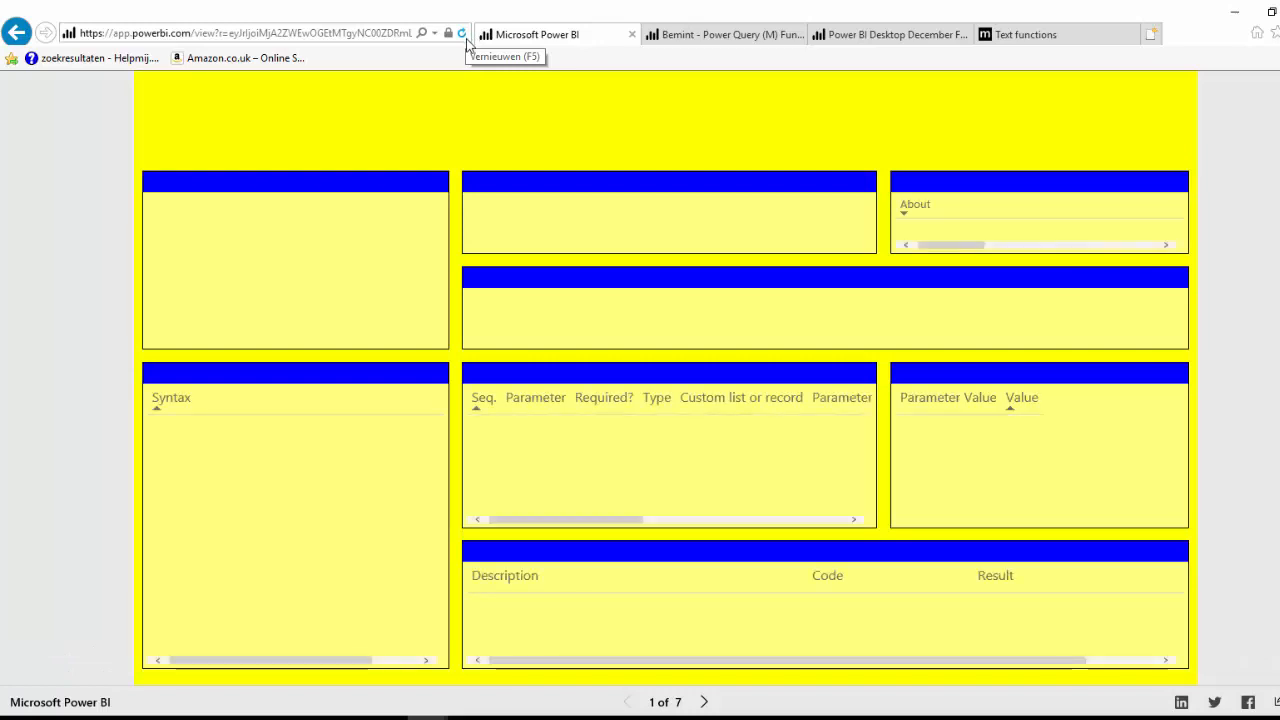
left_click(461, 33)
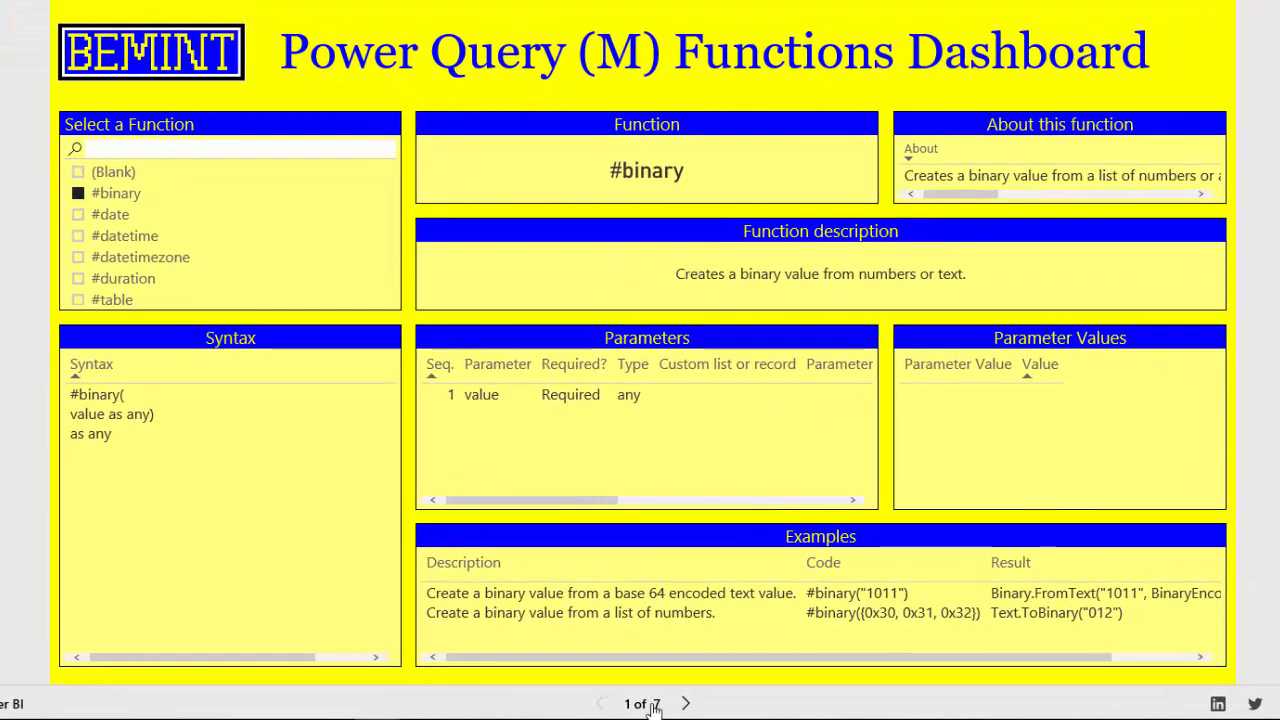
Step: Switch to the Functions Syntax page (3 of 7) and scroll down to the DateTimeZone functions
left_click(643, 703)
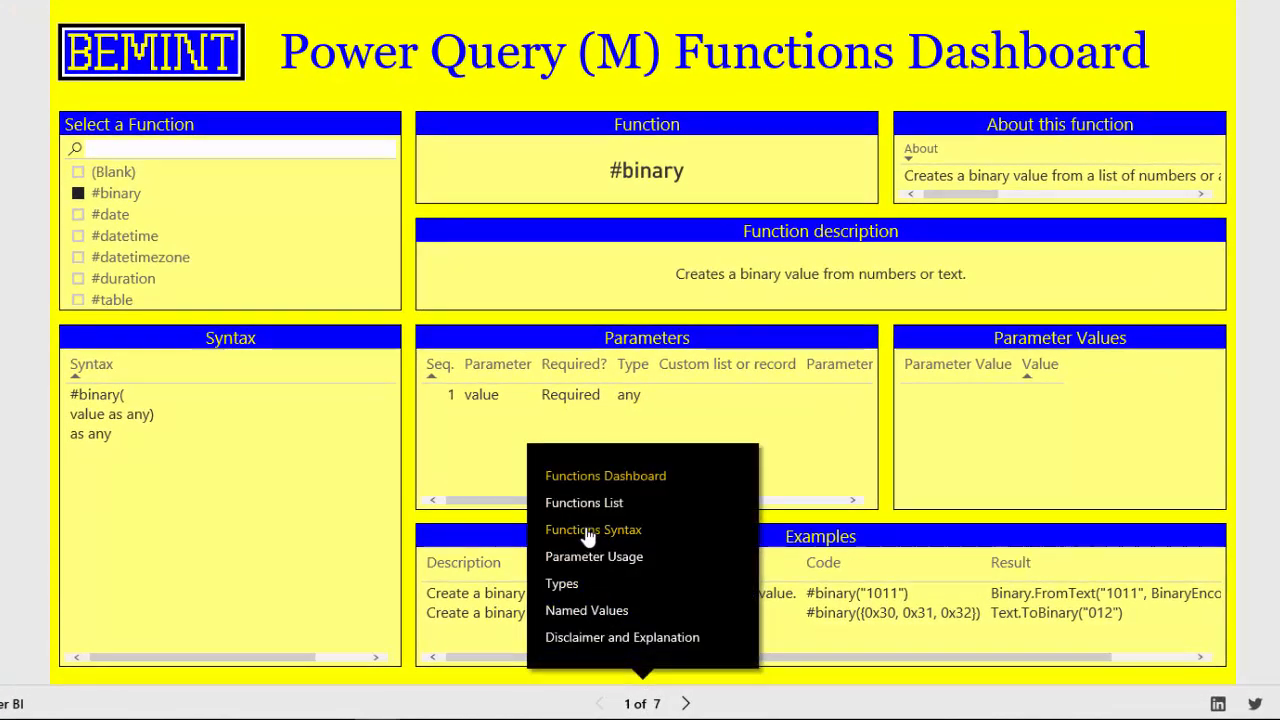
left_click(592, 529)
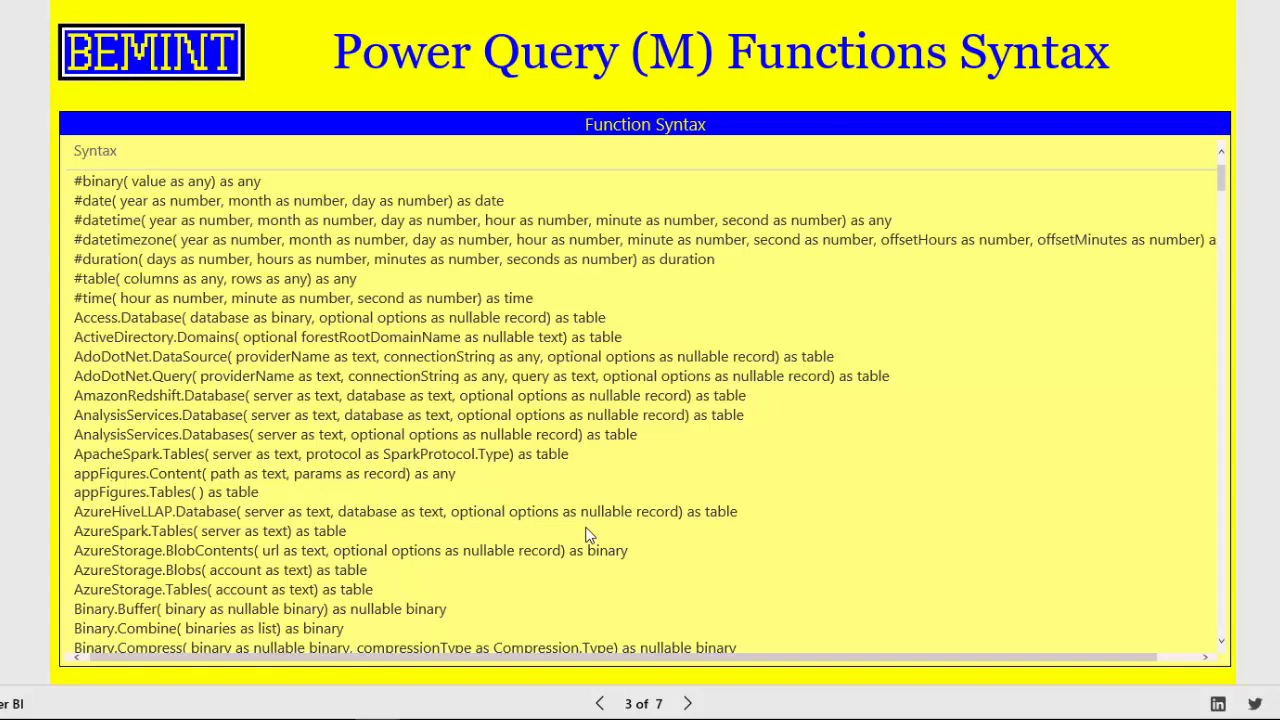
scroll("down", 3)
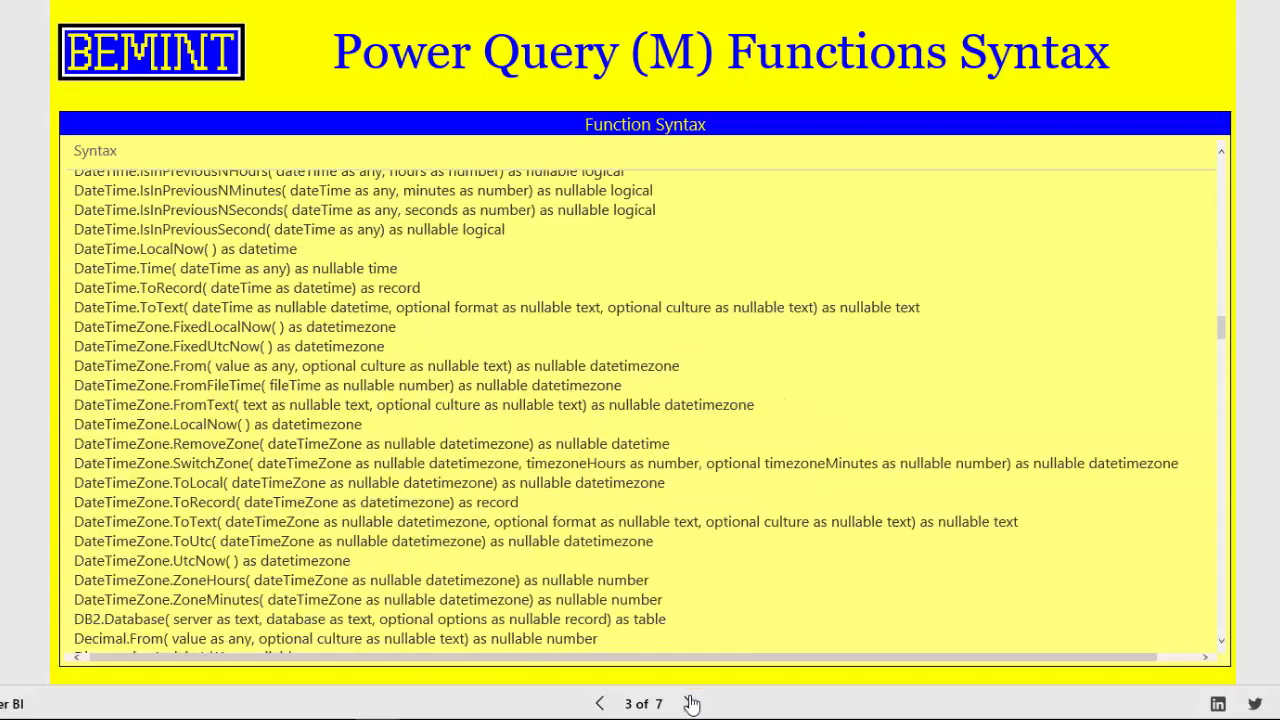
Step: On the Function parameters page, show the functions using startAtEnd, sorted by name
left_click(687, 703)
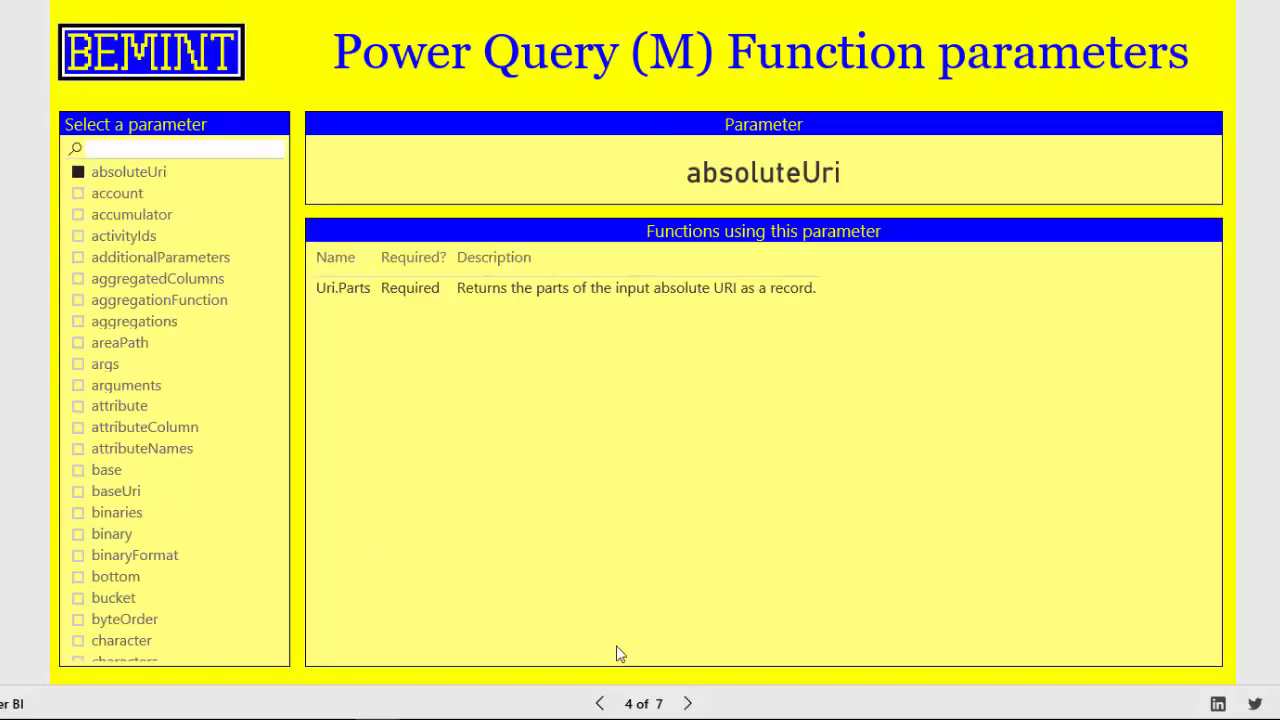
left_click(180, 148)
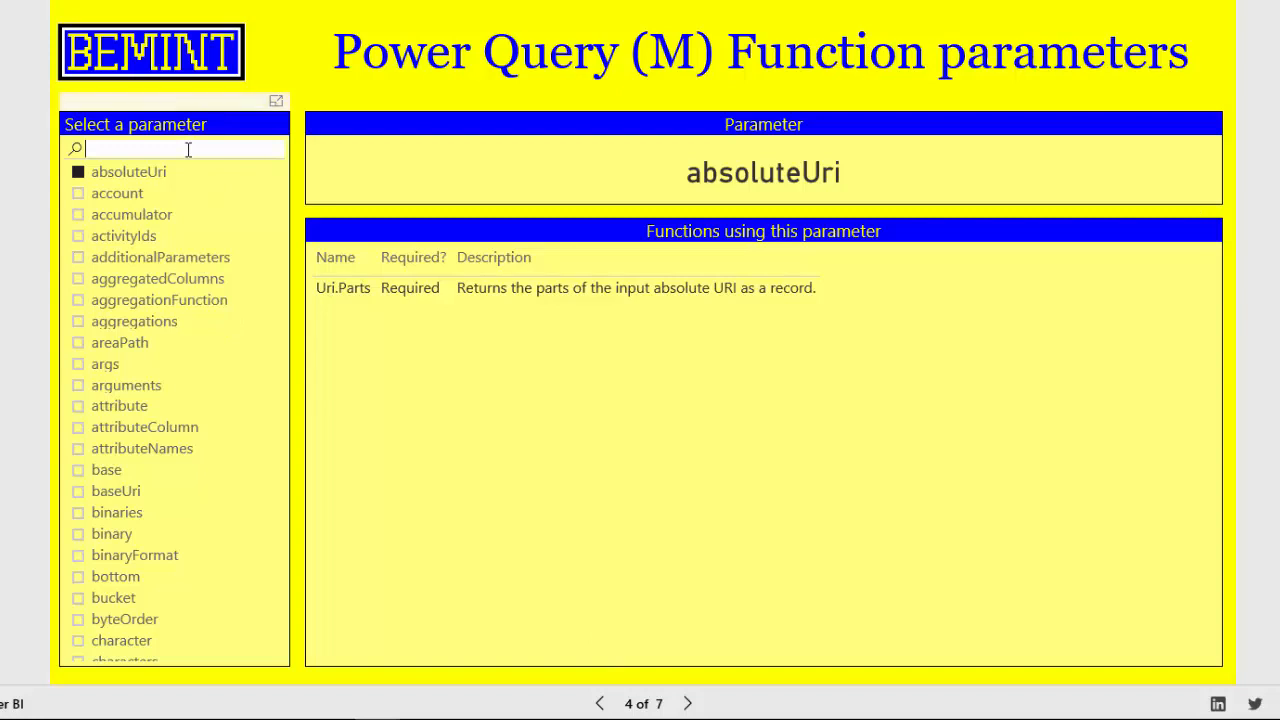
type("starta")
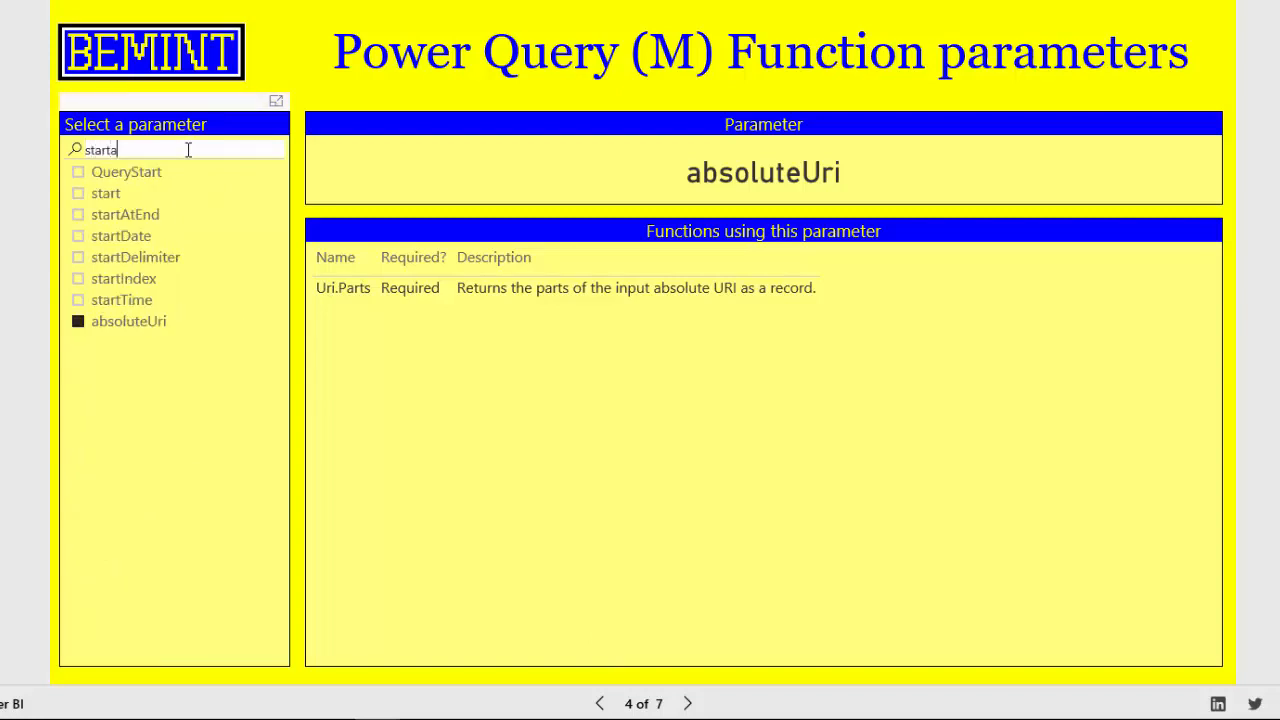
type("tend")
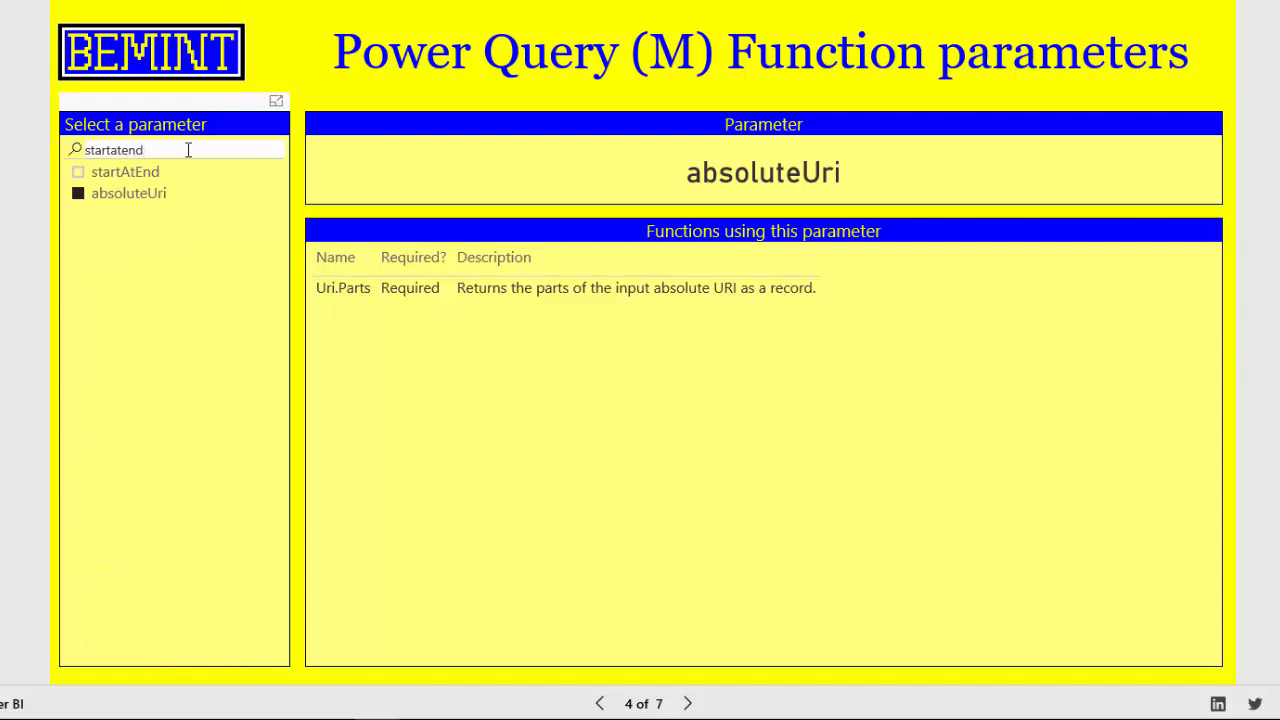
left_click(125, 171)
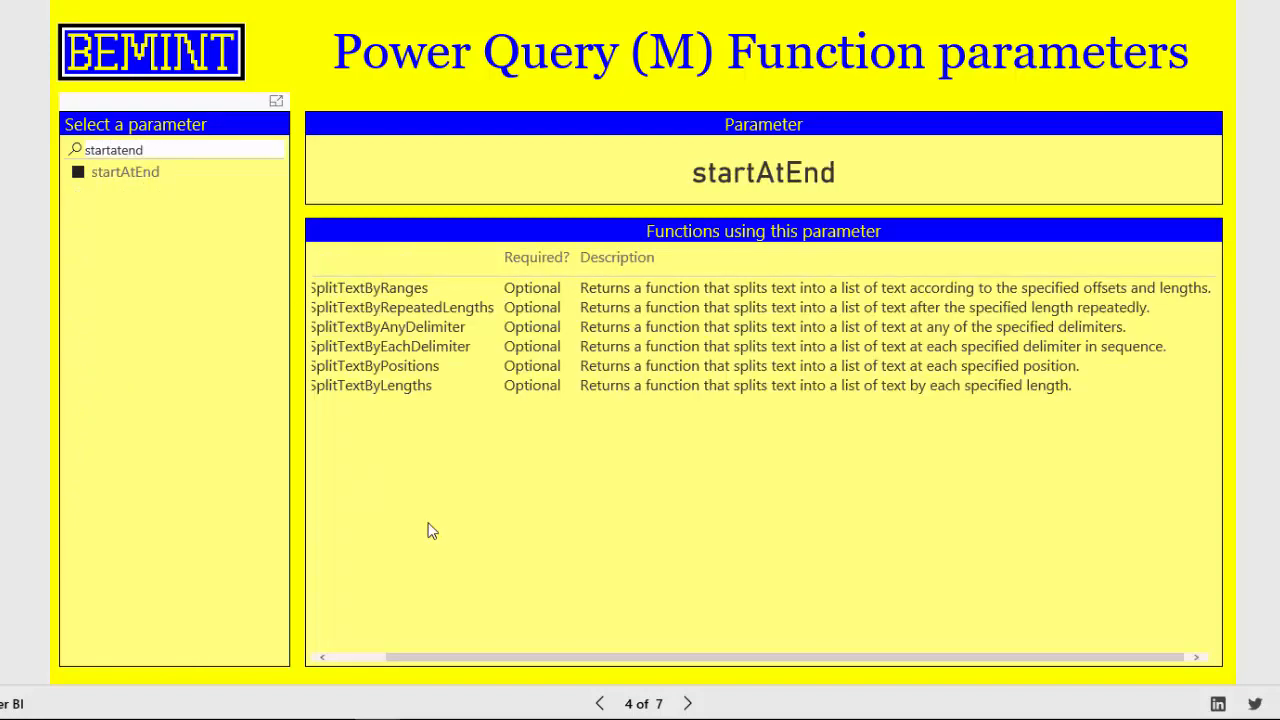
left_click(368, 287)
type("comparison")
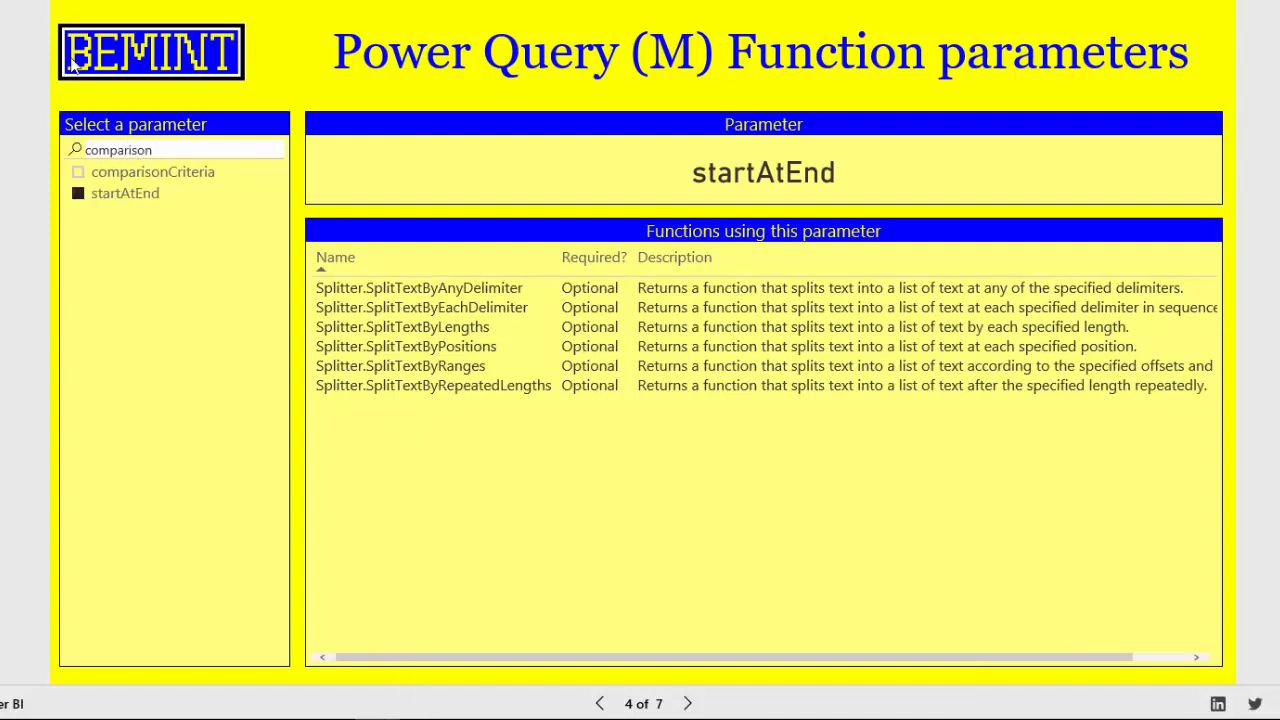
Step: Search for missingField and show the Record and Table functions that optionally use it
left_click(152, 171)
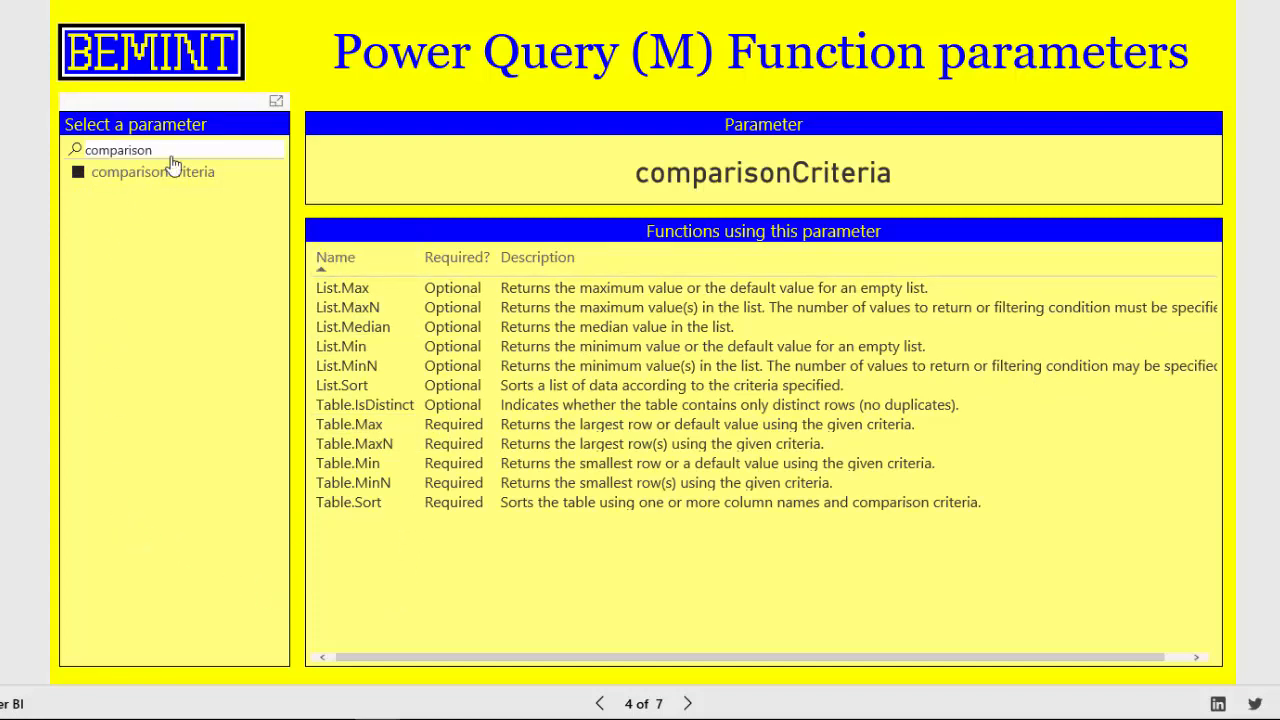
type("miss")
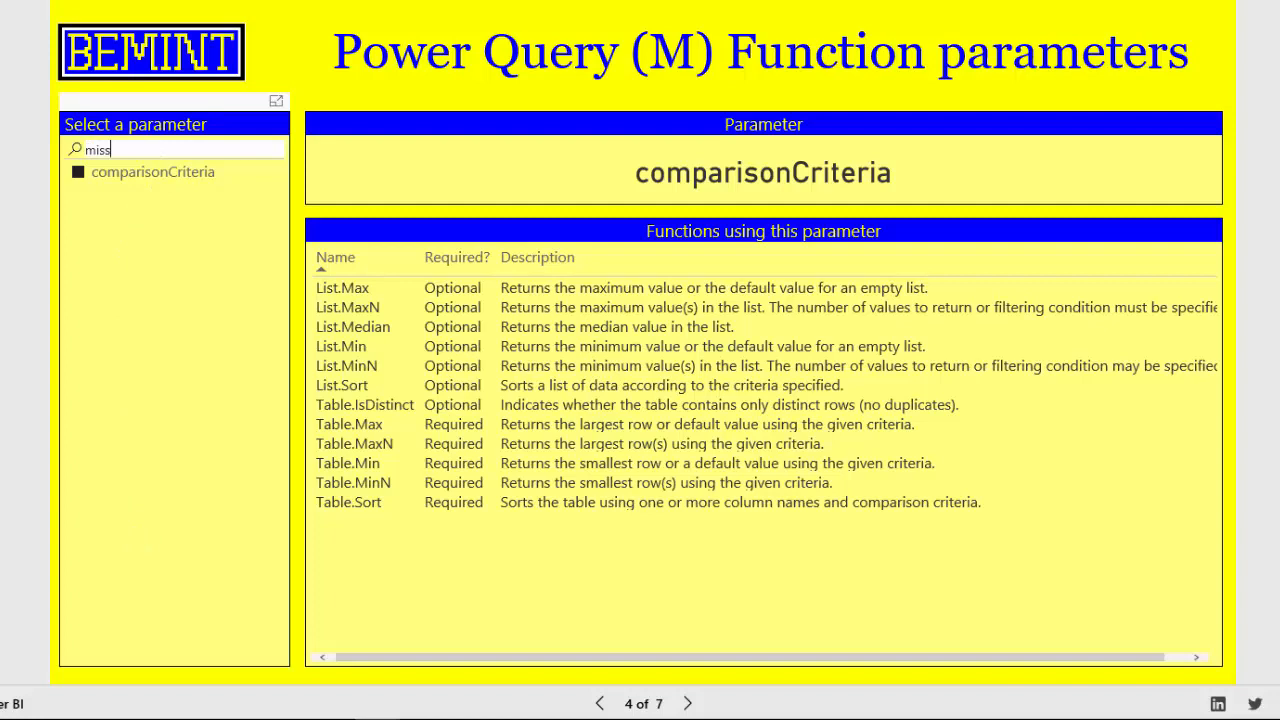
type("ingfield")
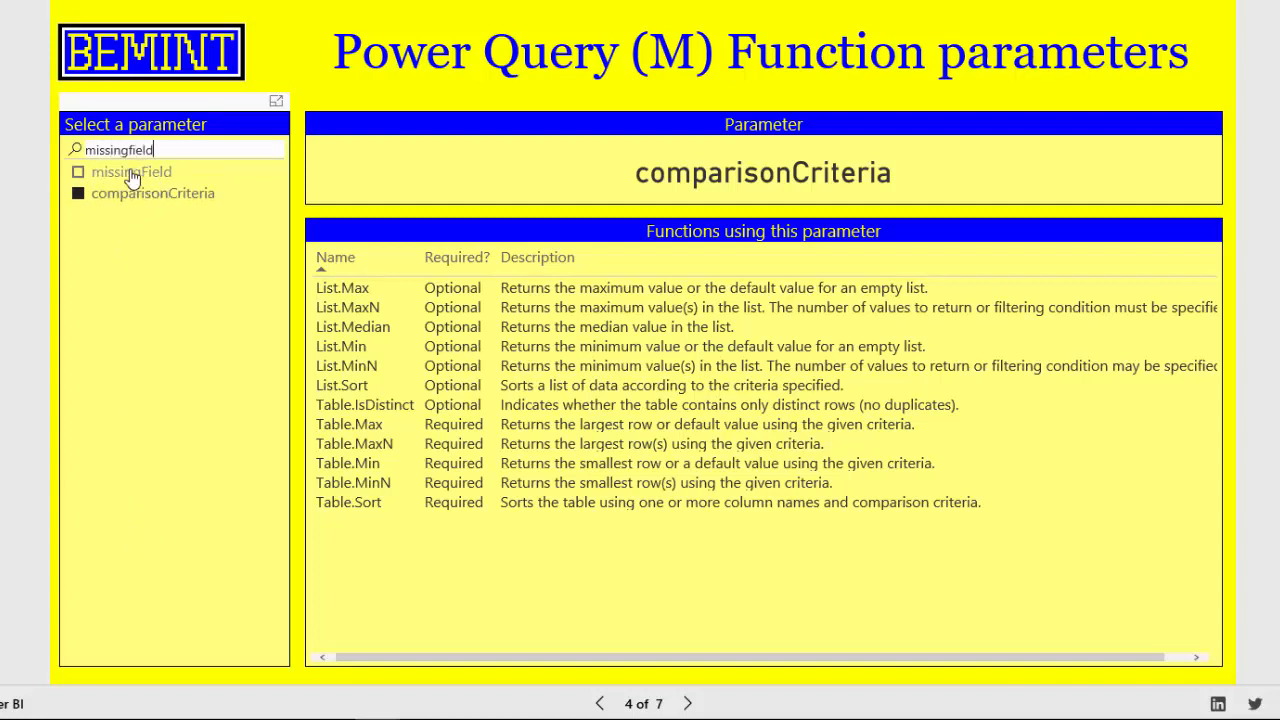
left_click(131, 171)
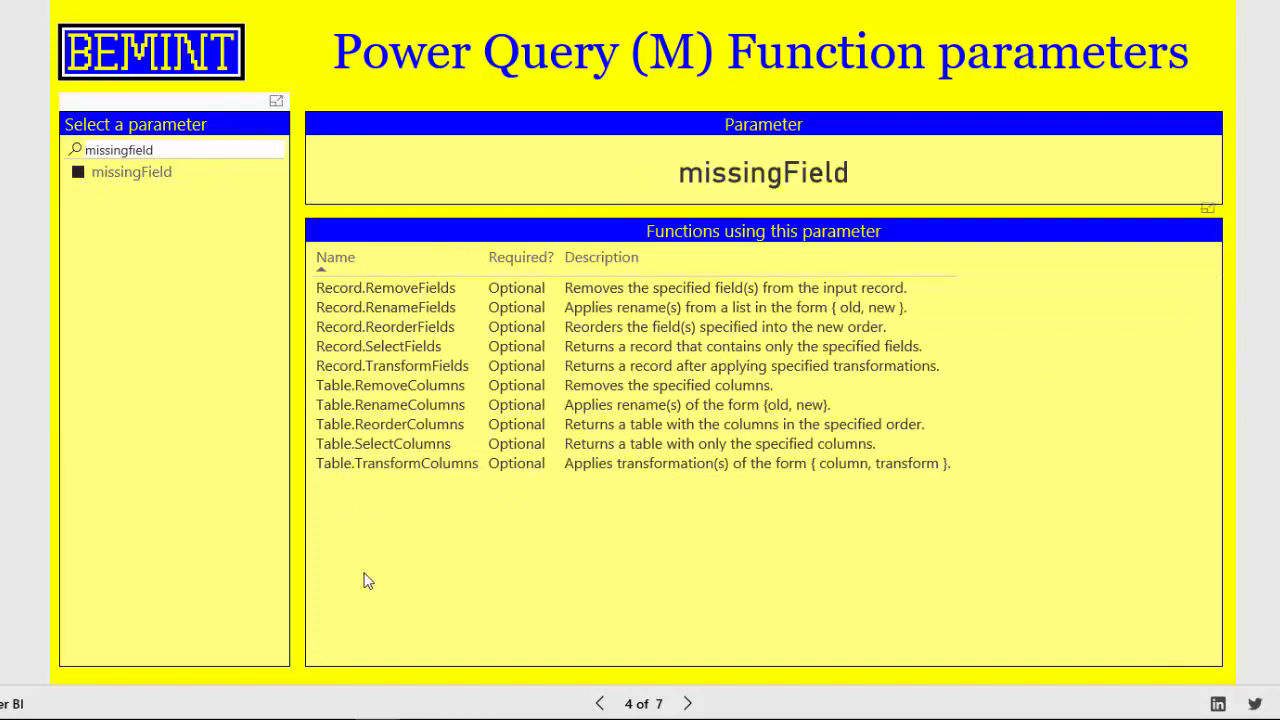
mouse_move(465, 552)
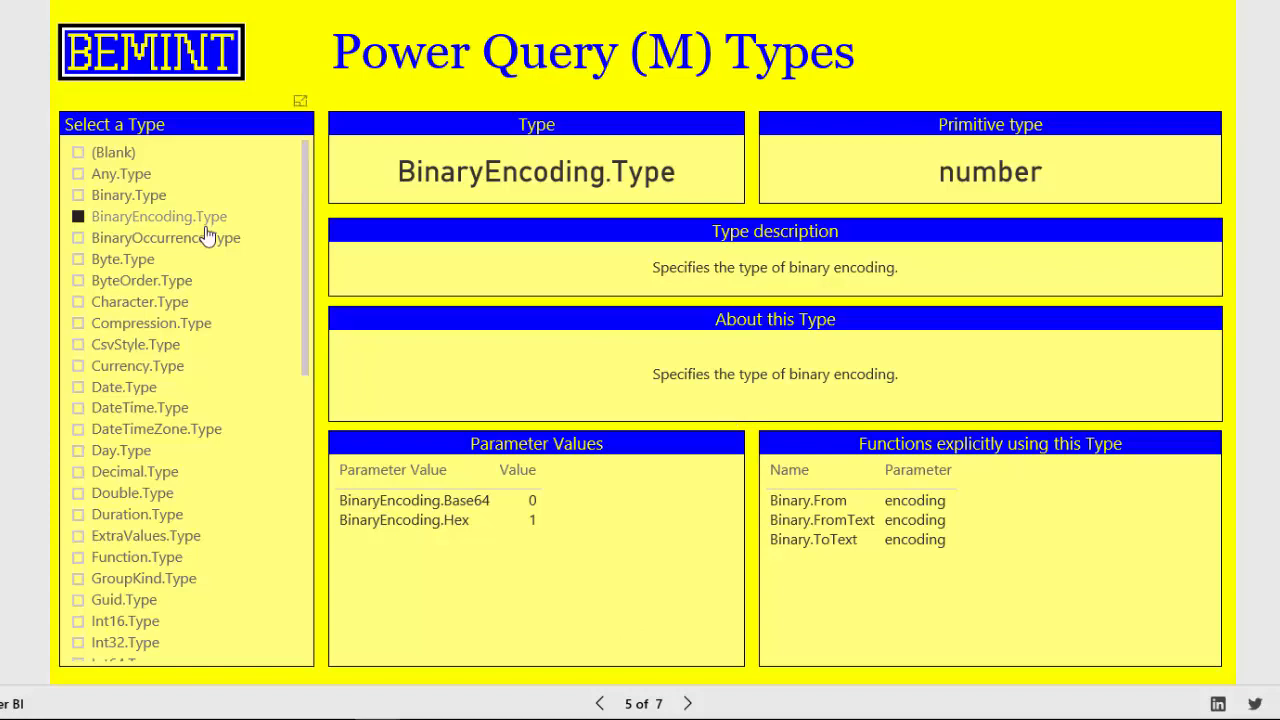
Step: View Any.Type, Binary.Type, then BinaryEncoding.Type with its two values and three functions
left_click(120, 173)
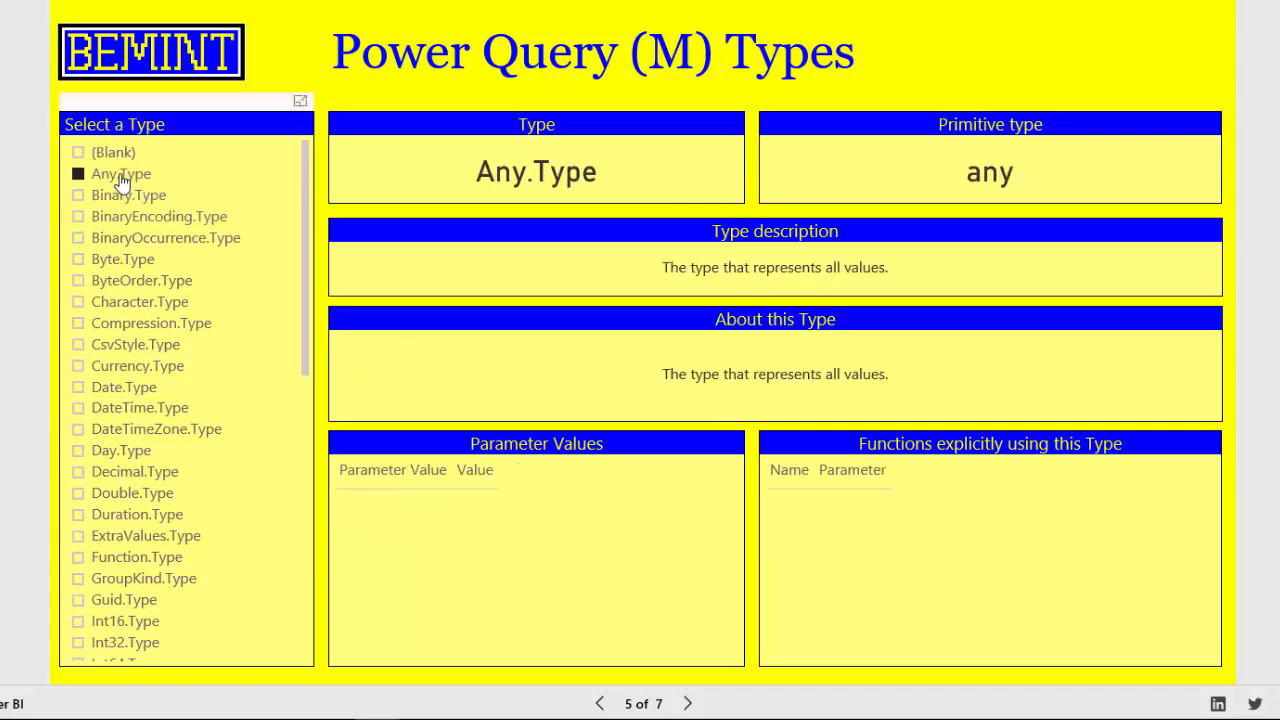
left_click(128, 195)
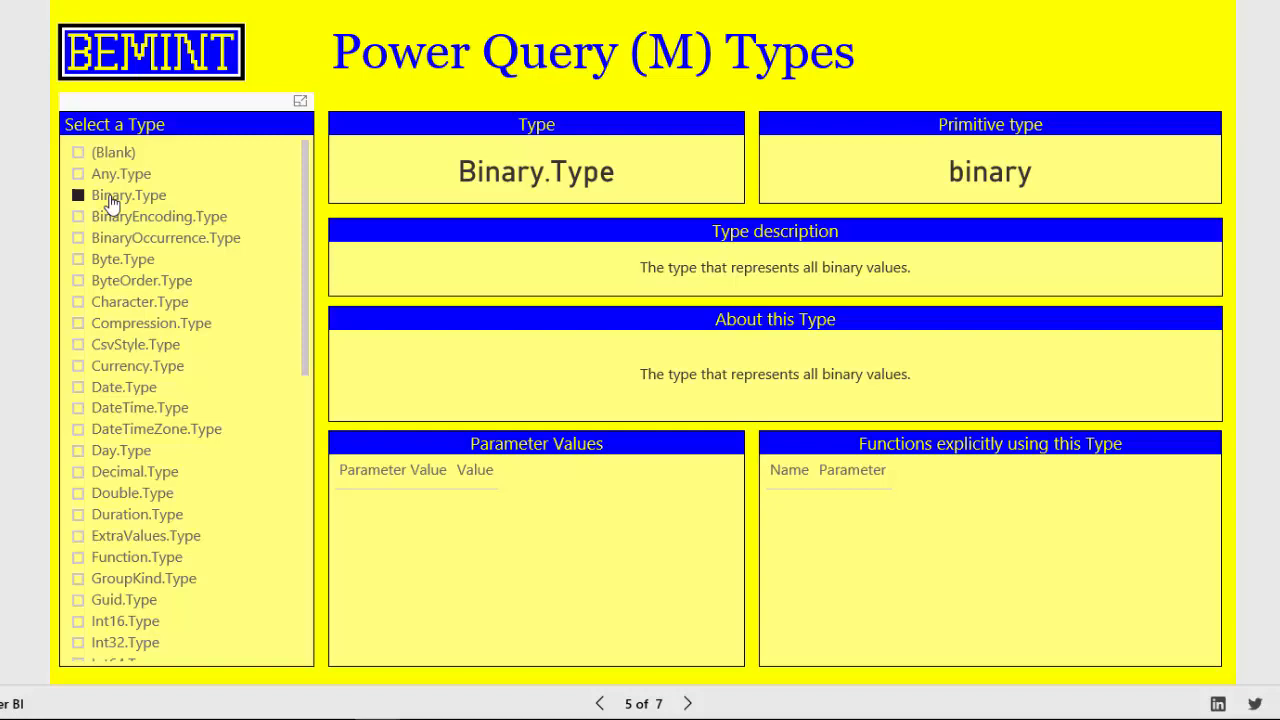
mouse_move(128, 195)
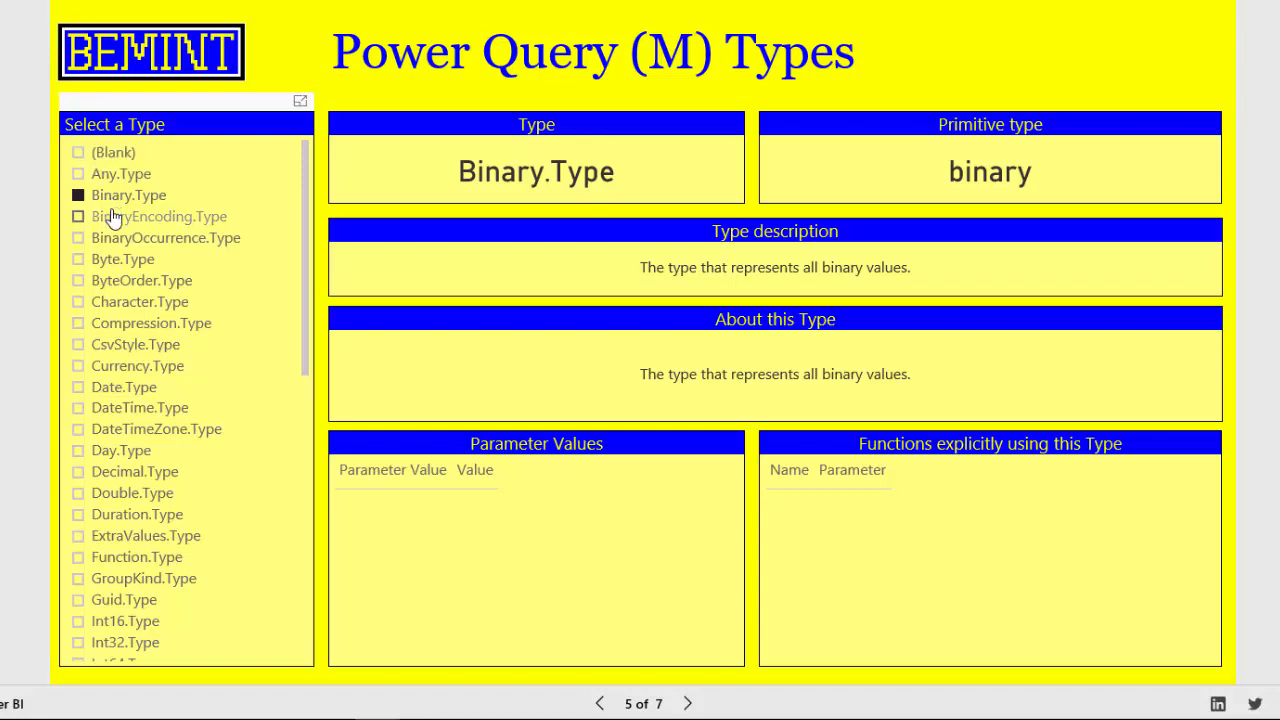
left_click(159, 216)
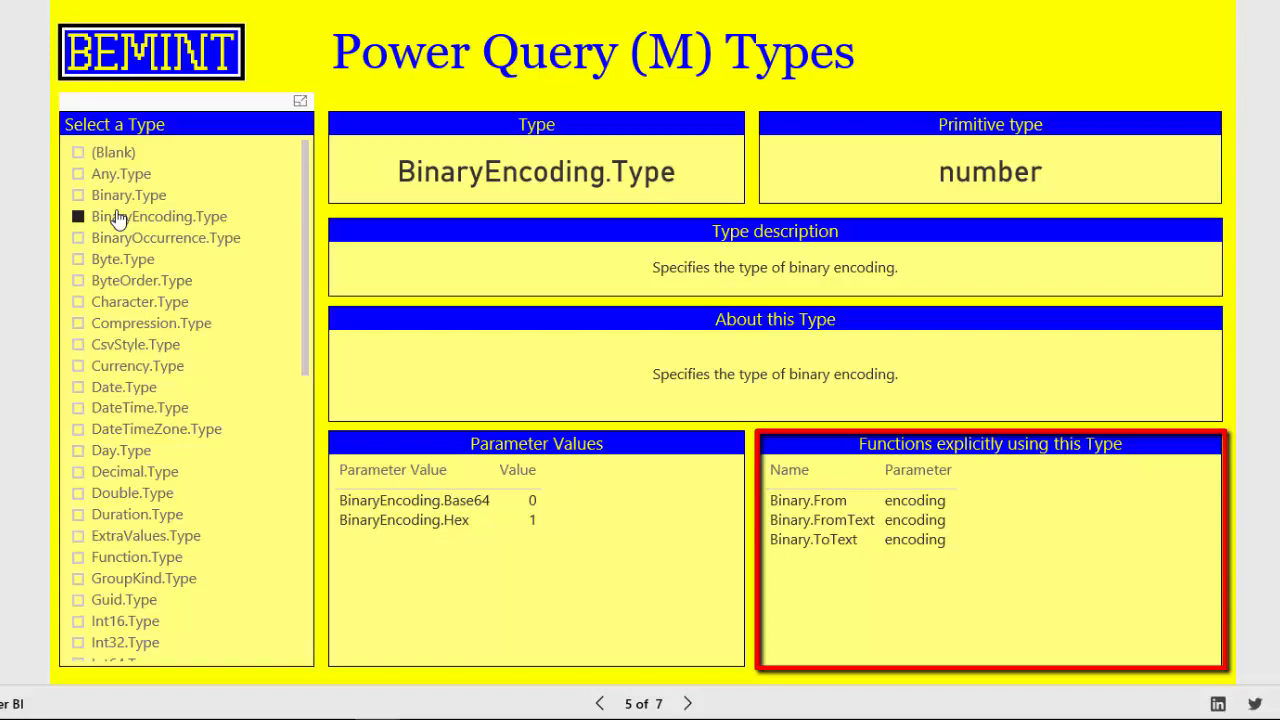
mouse_move(142, 220)
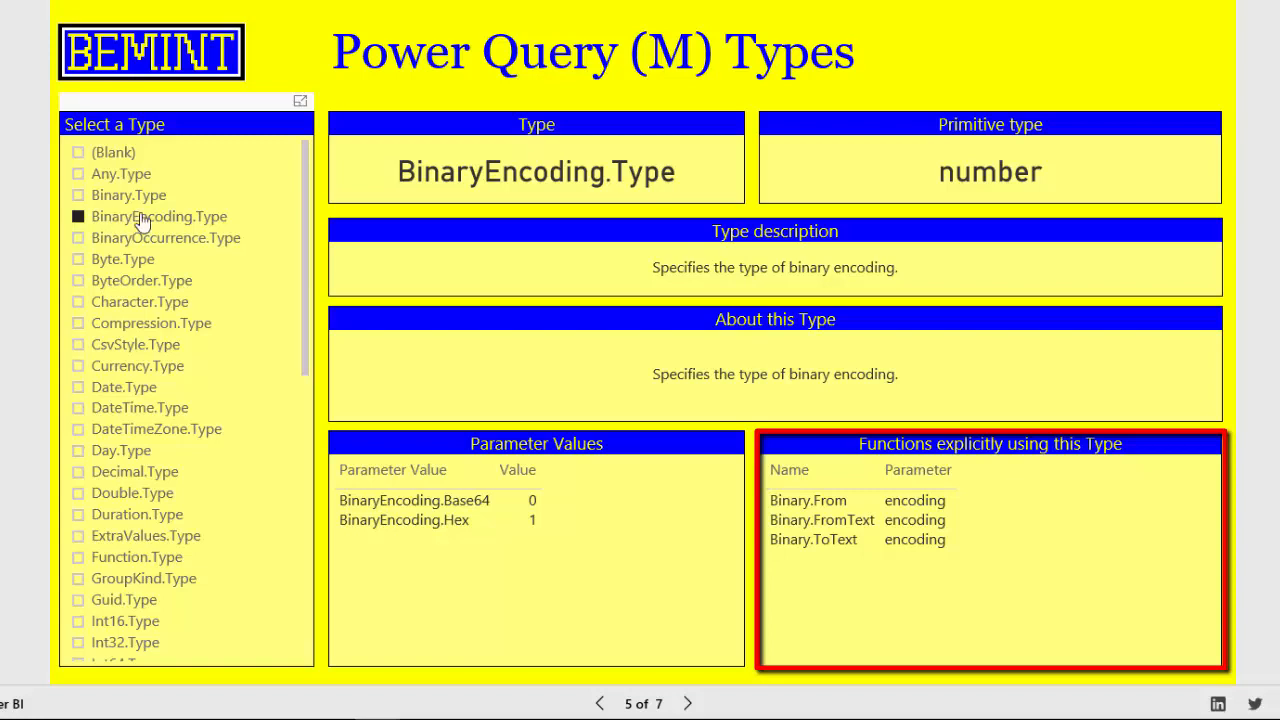
mouse_move(260, 337)
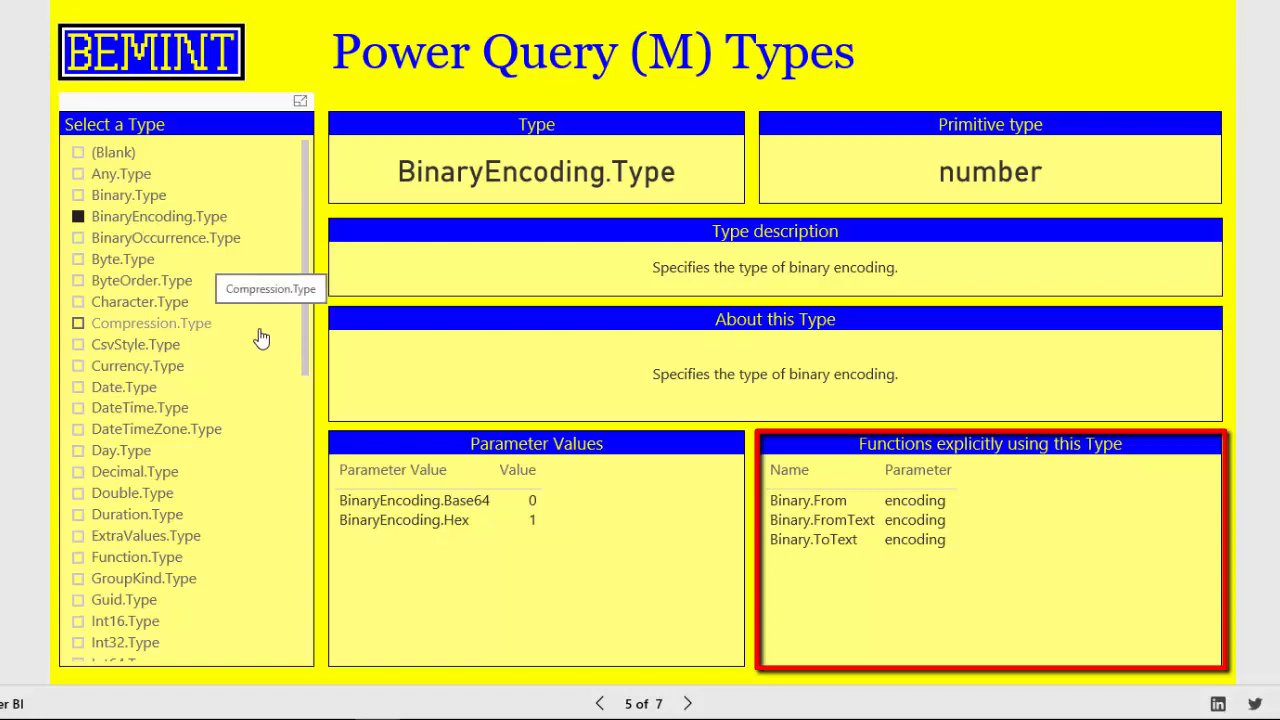
mouse_move(238, 345)
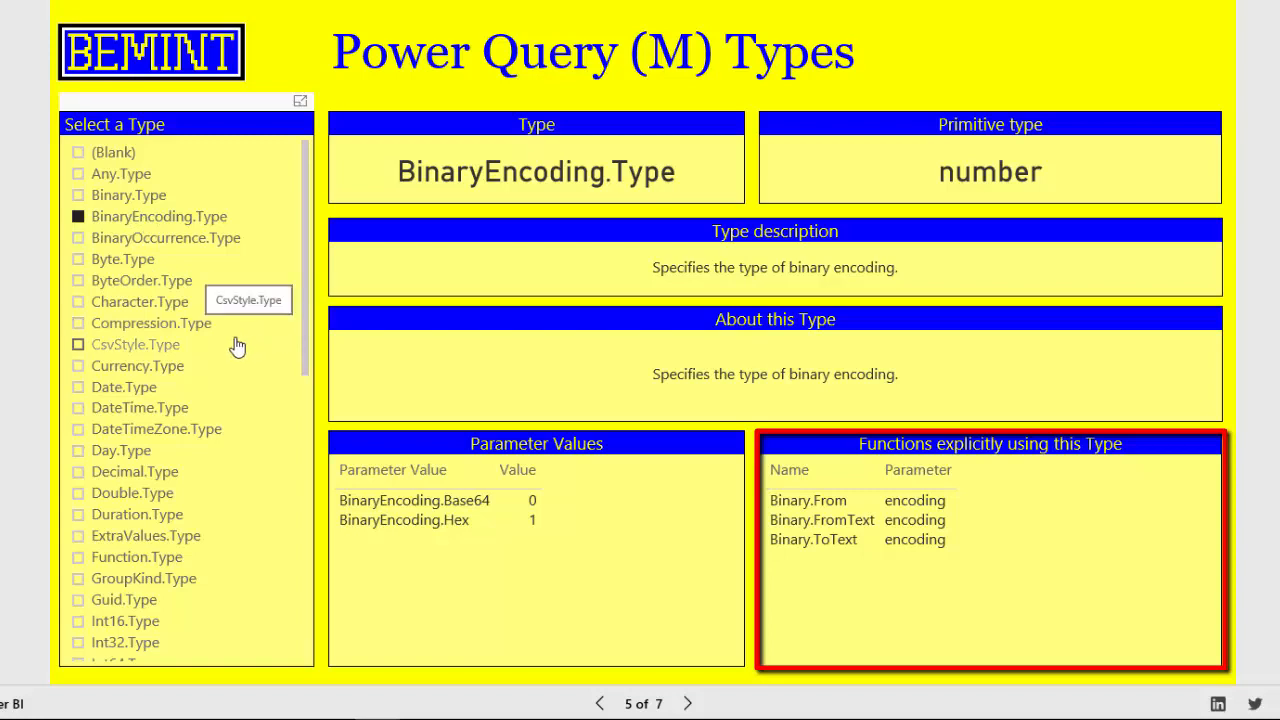
Step: Scroll the type list and navigate back to the Functions Dashboard page
scroll("down", 3)
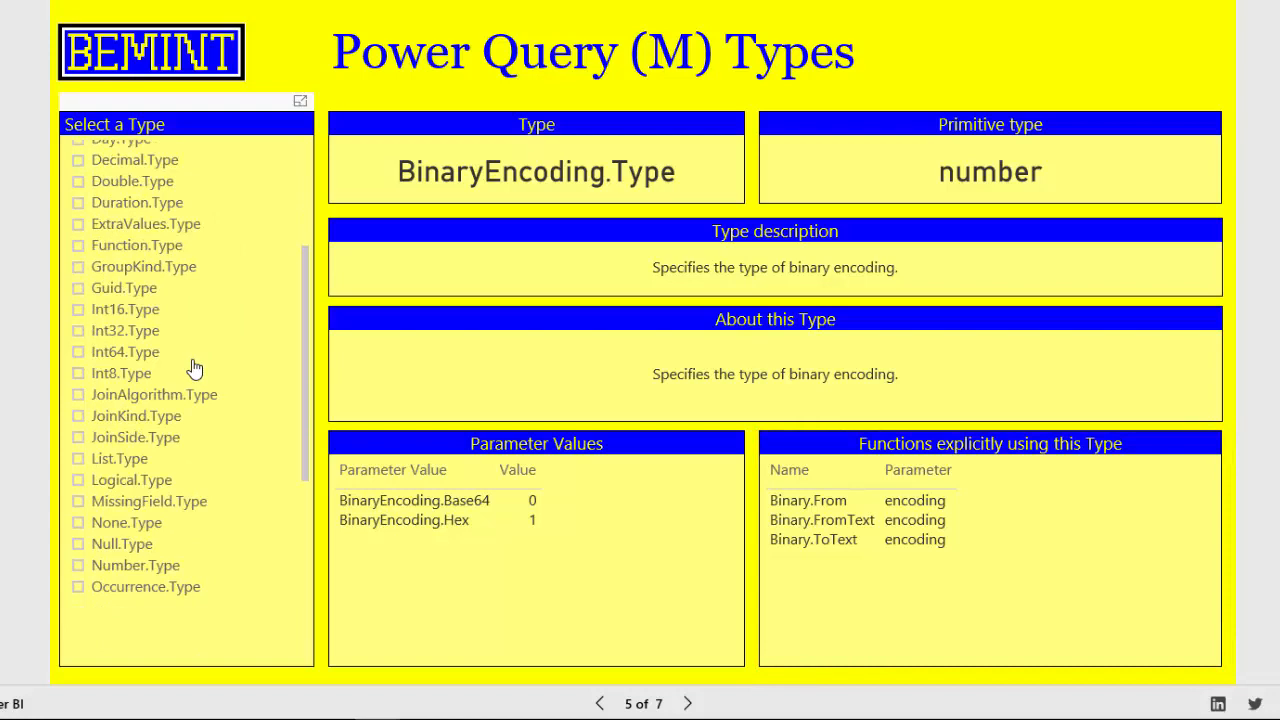
scroll("down", 3)
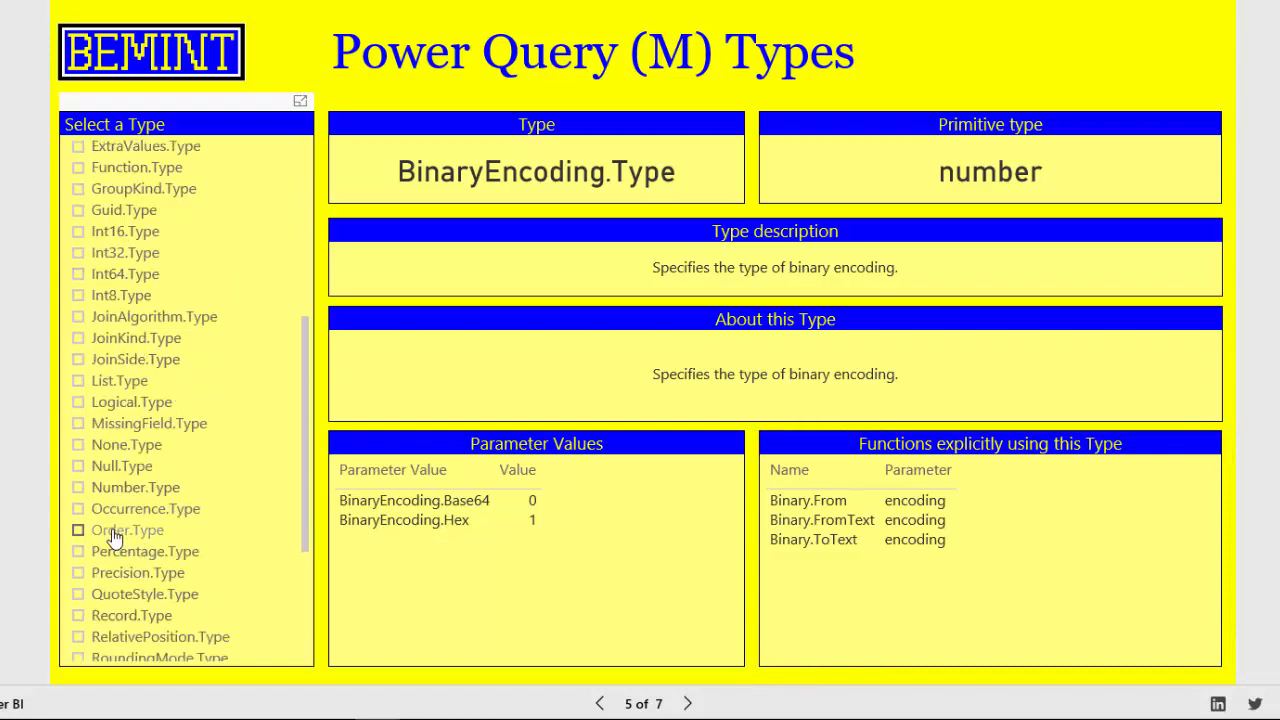
left_click(127, 530)
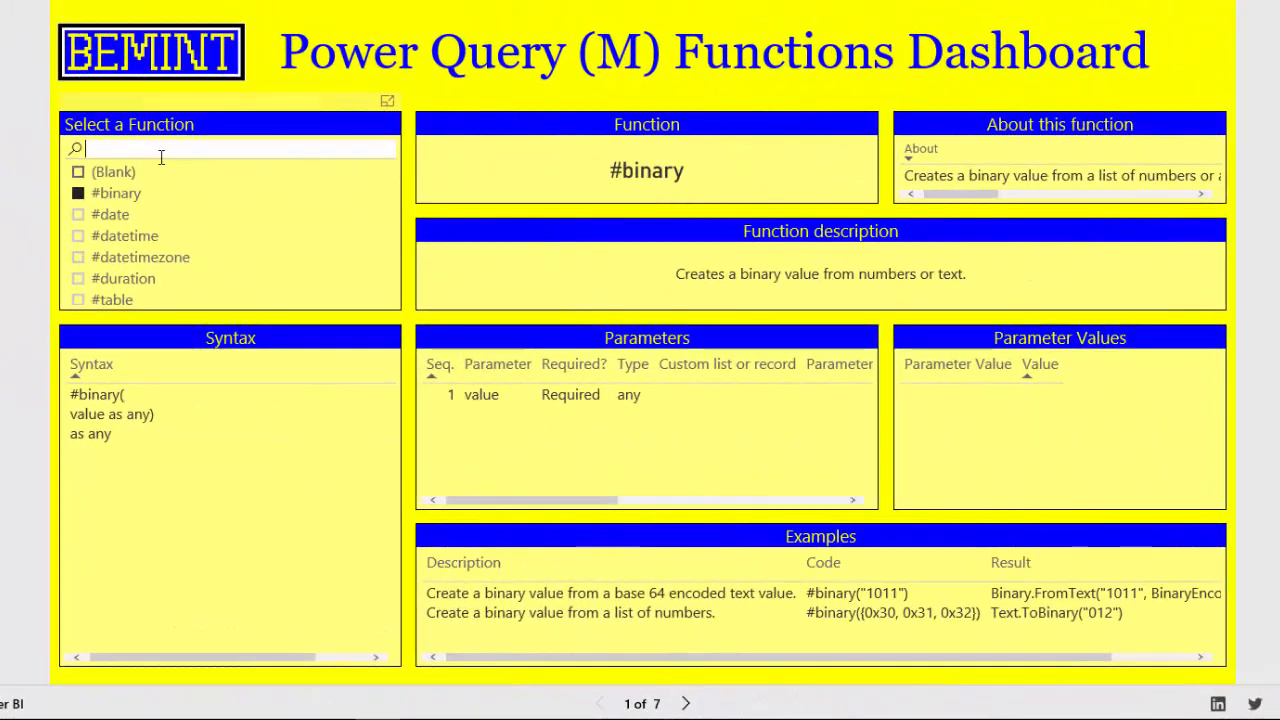
Step: Search 'sort' to show List.Sort with its syntax, parameters and examples
type("sort")
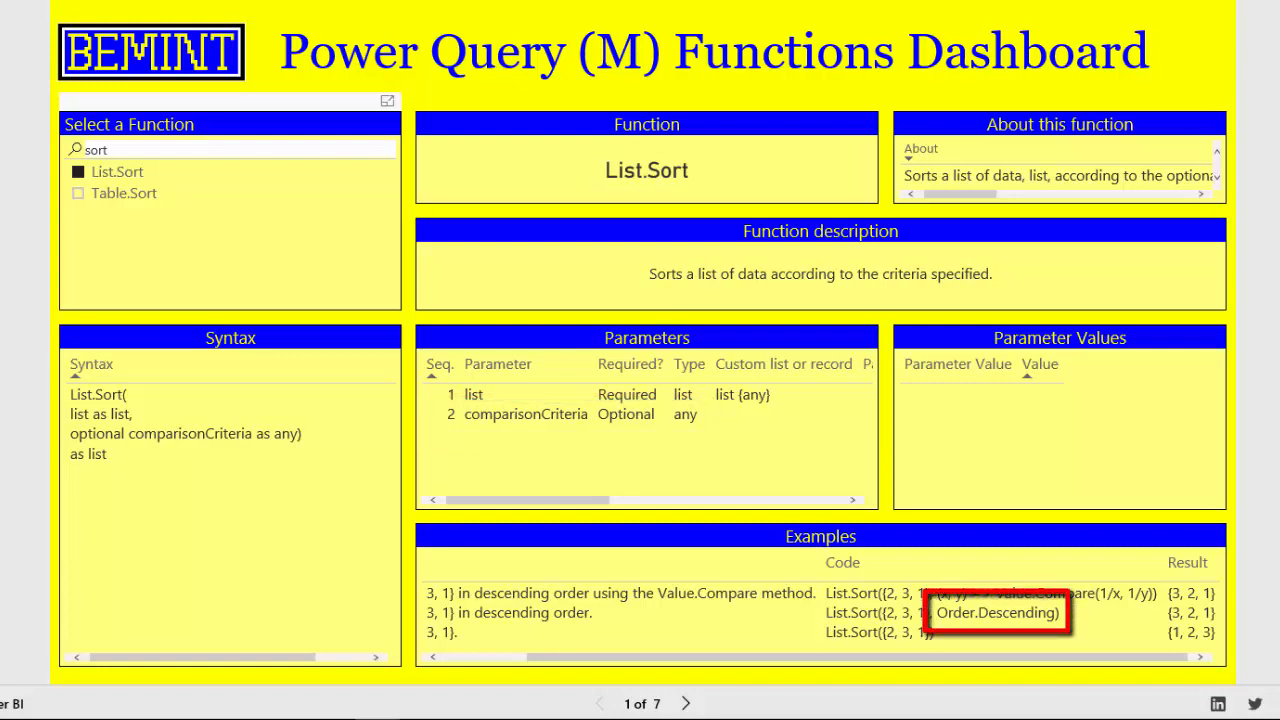
mouse_move(1240, 114)
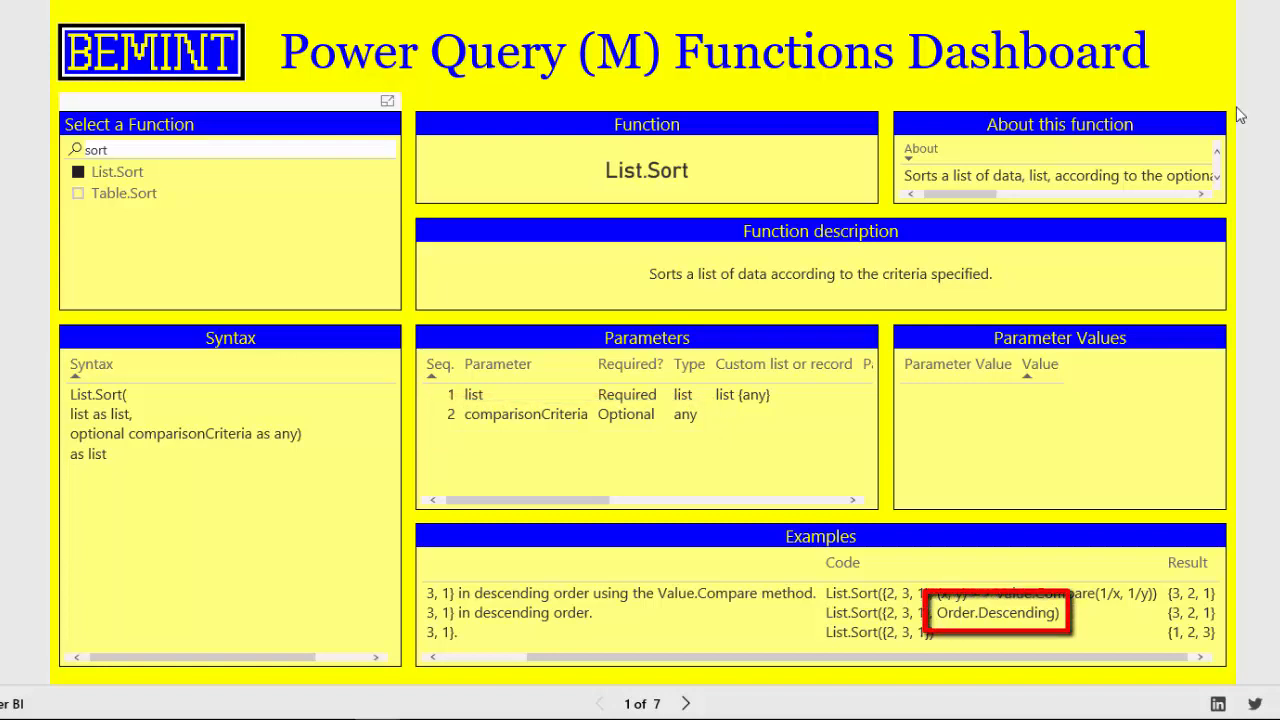
mouse_move(1150, 128)
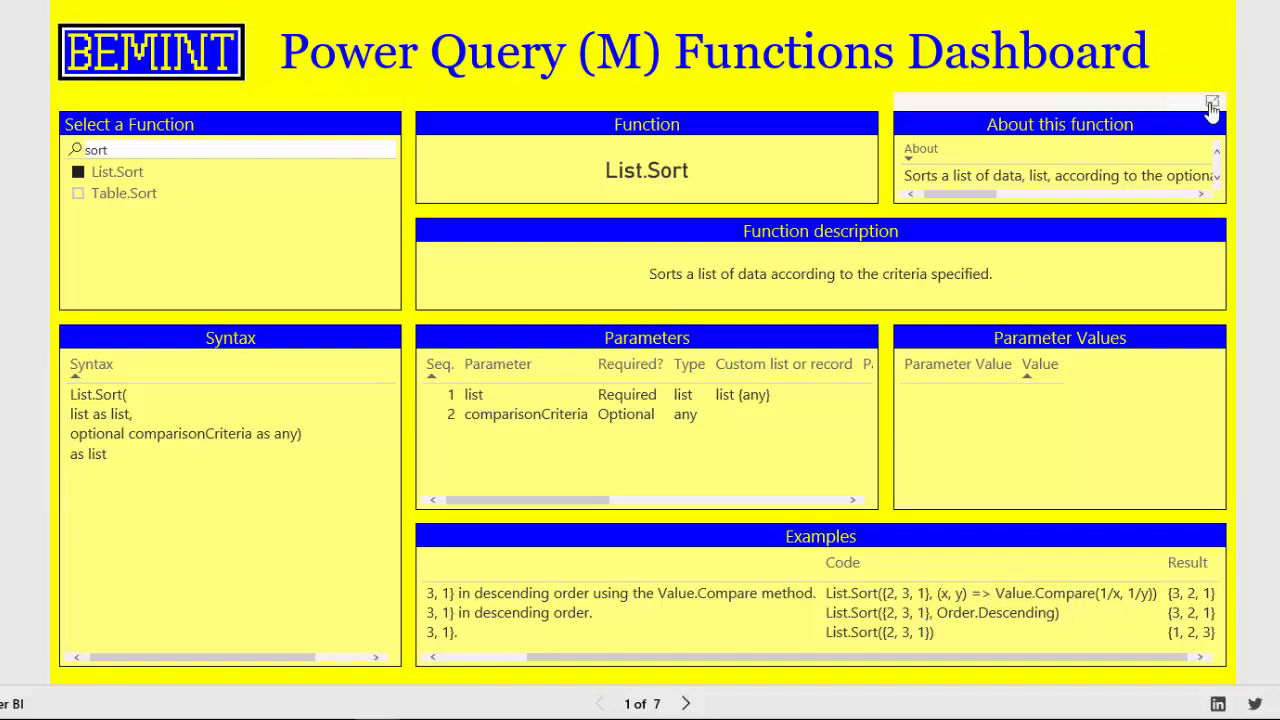
left_click(1212, 104)
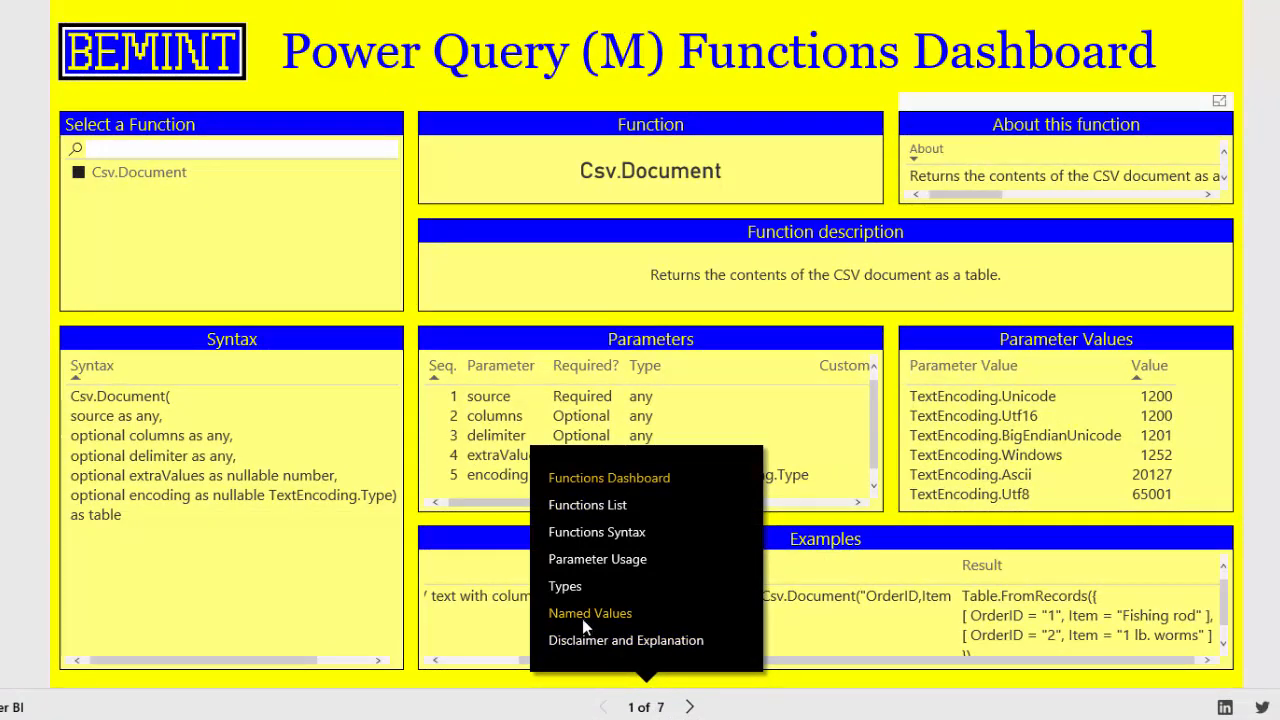
Step: Navigate to the Named Values page of the report
left_click(590, 613)
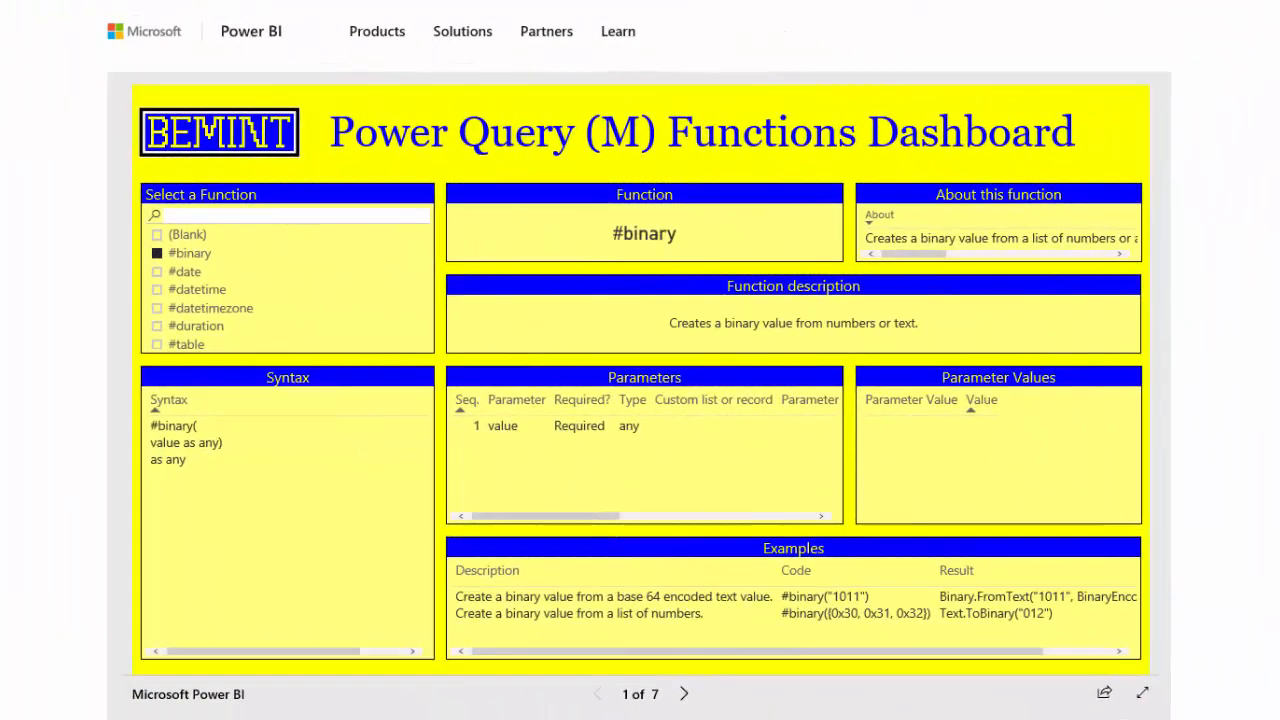
scroll("down", 3)
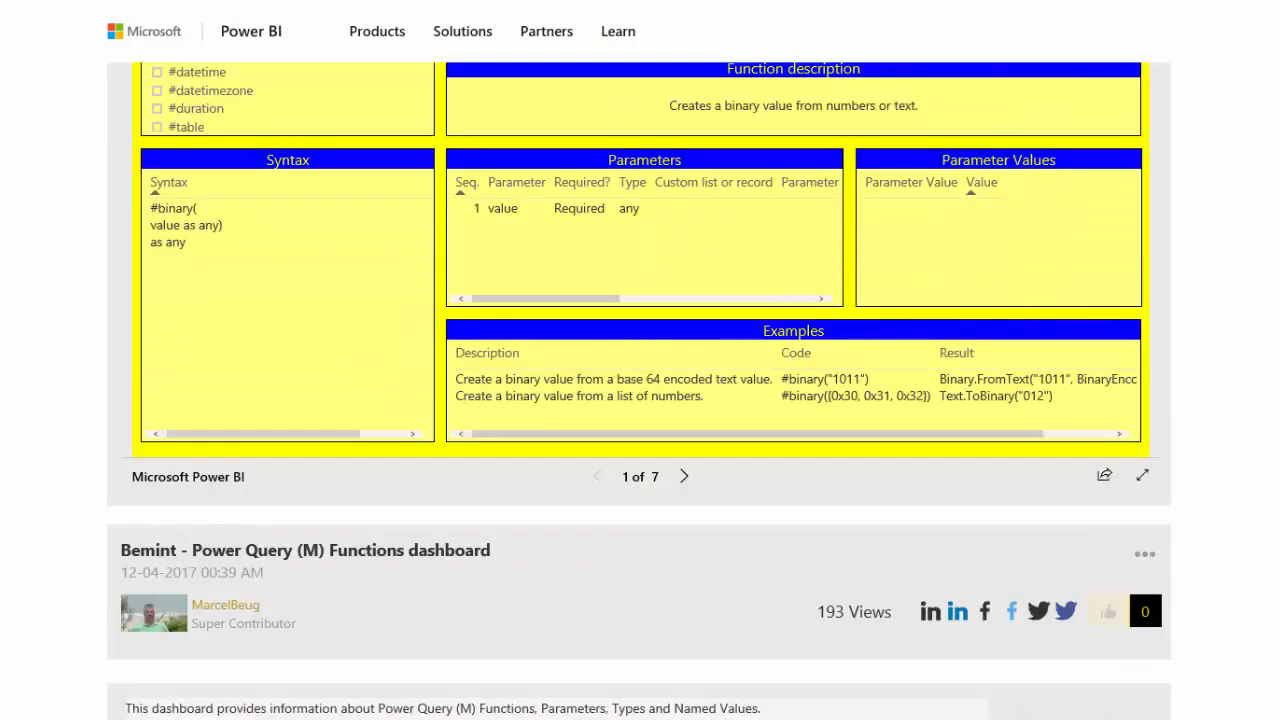
scroll("down", 3)
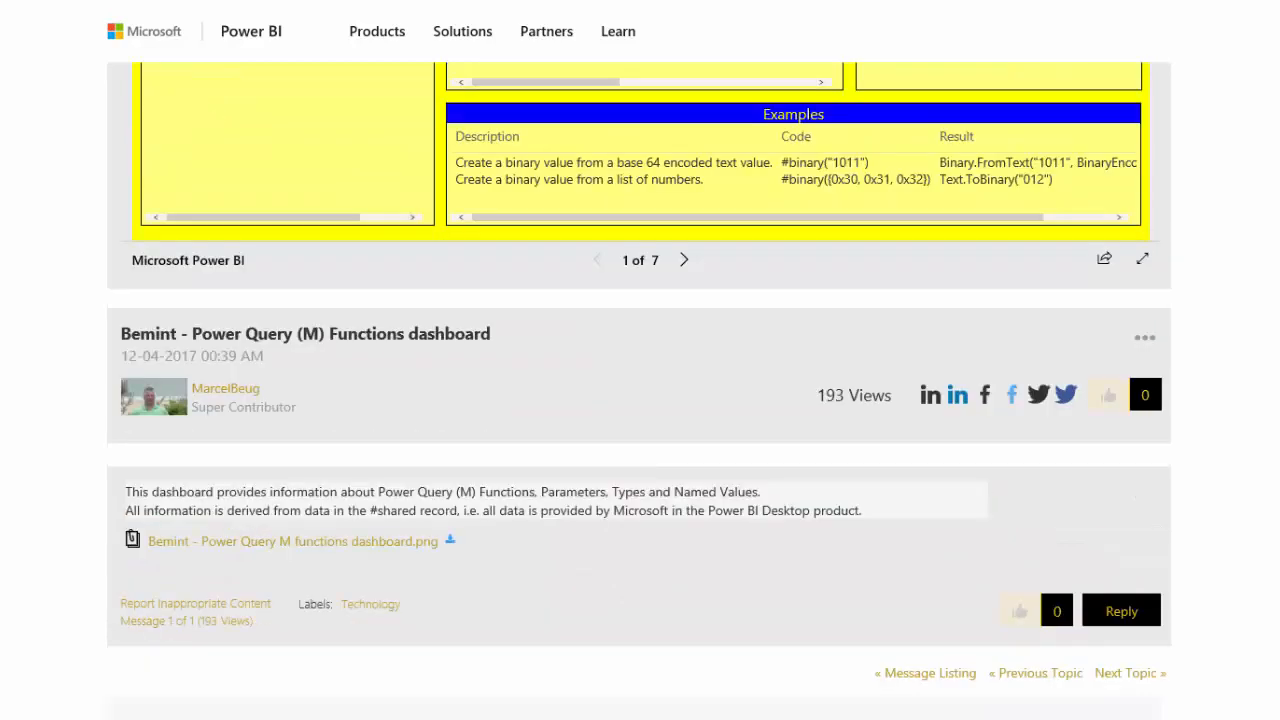
scroll("up", 3)
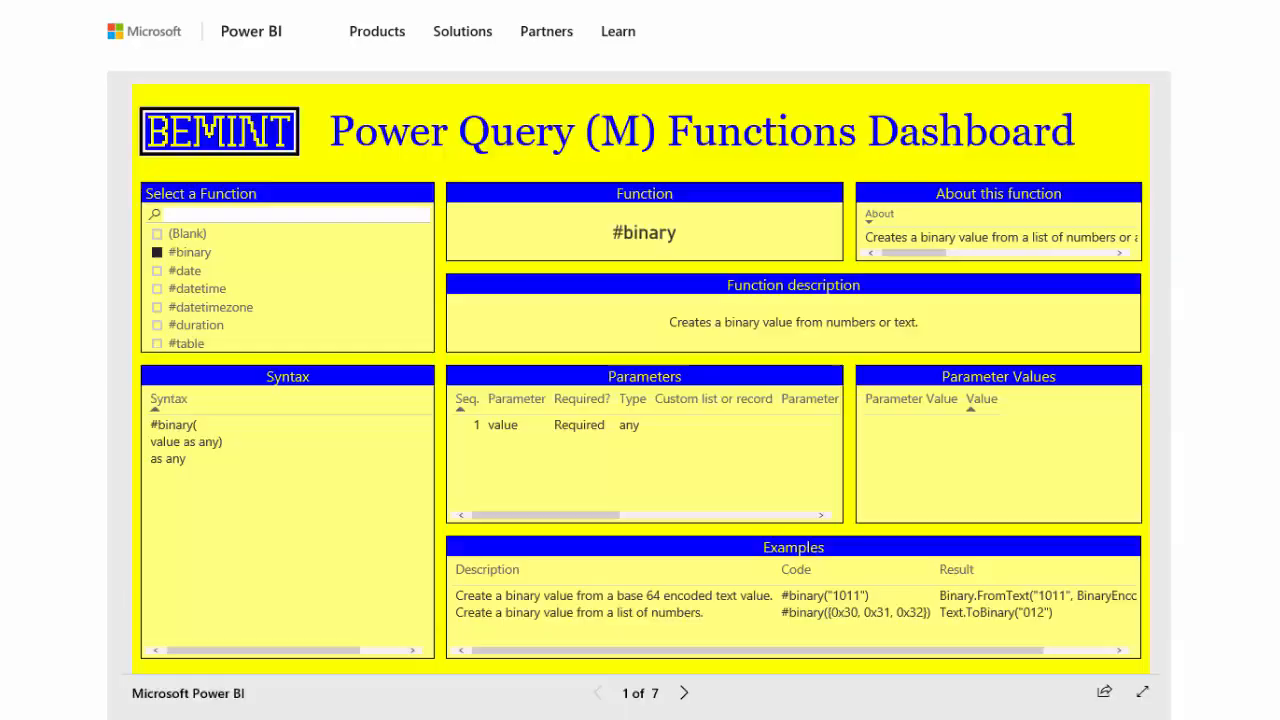